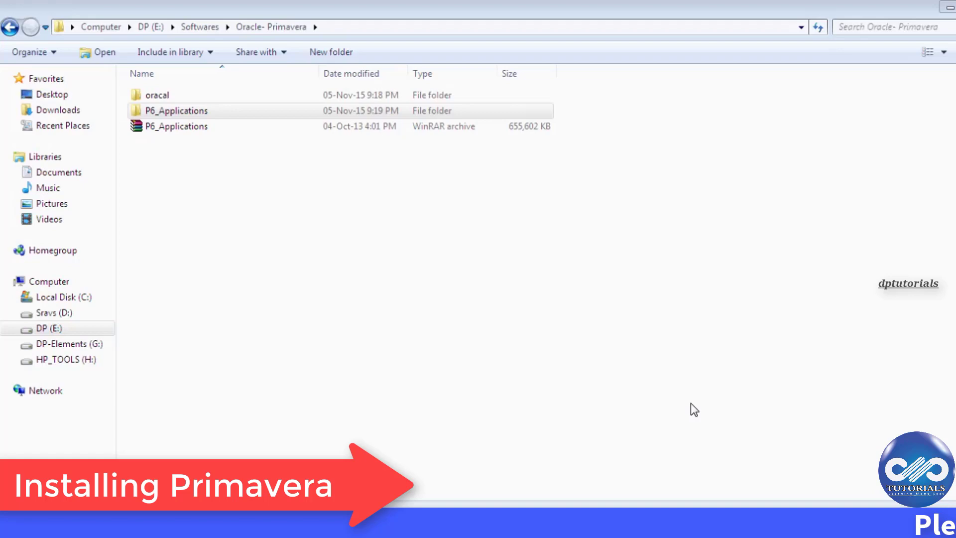
mouse_move(689, 400)
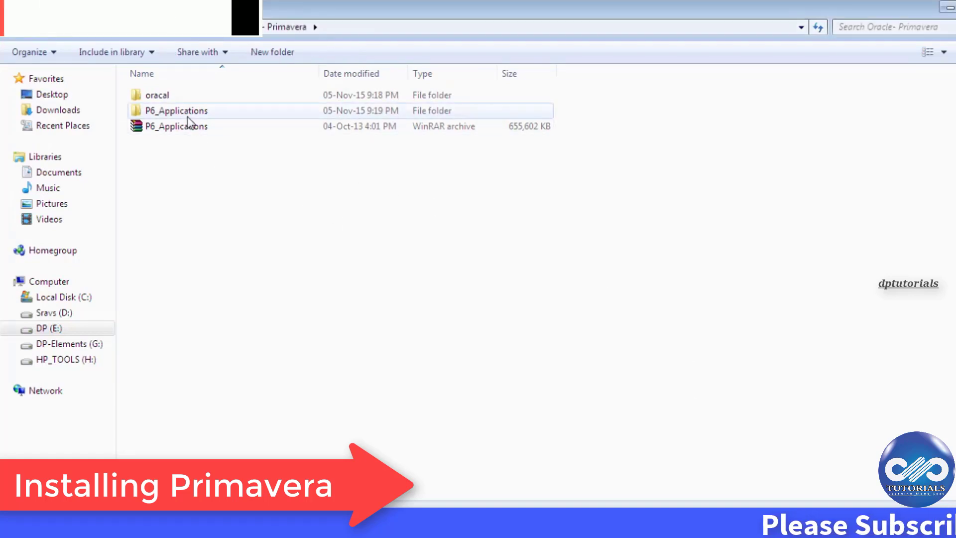
Open the P6_Applications folder and bring up the context menu for the Setup application.
double_click(177, 111)
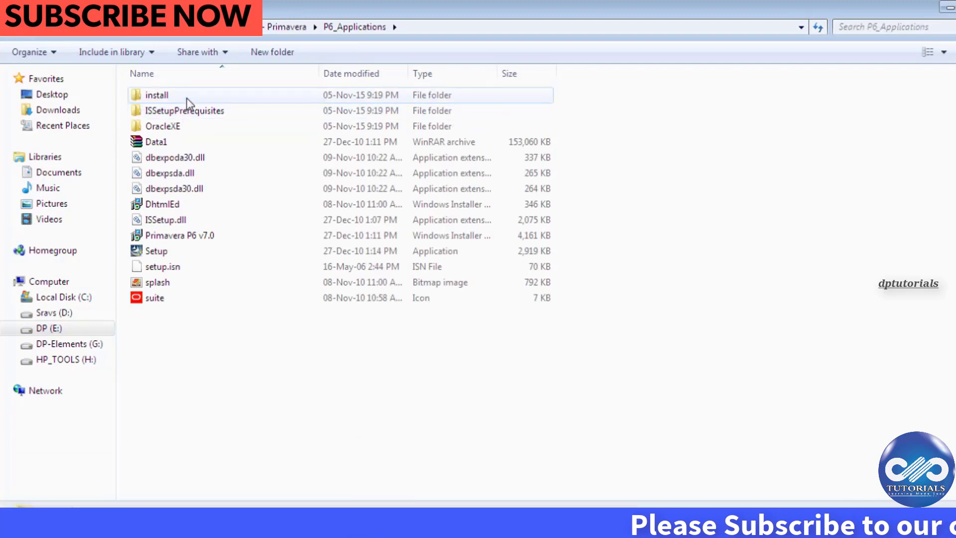
click(229, 354)
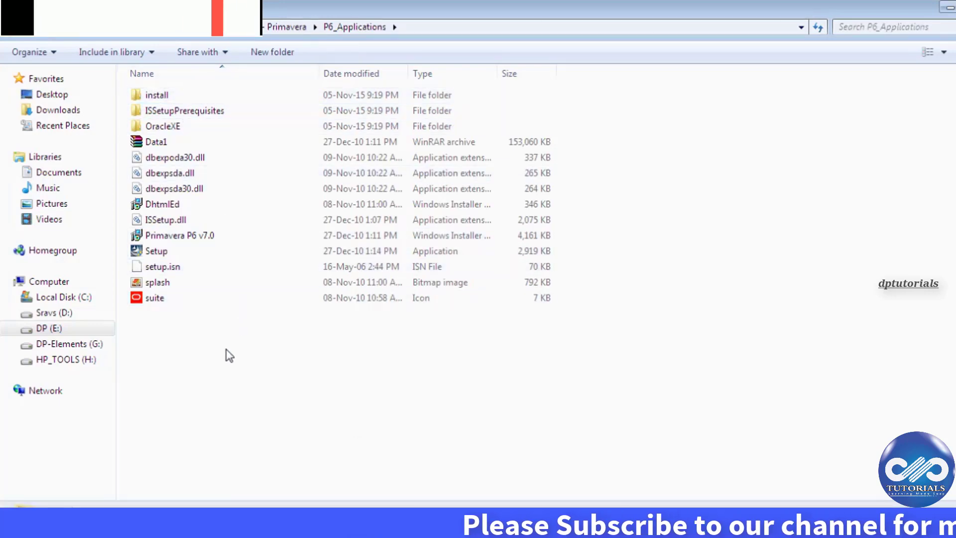
click(157, 251)
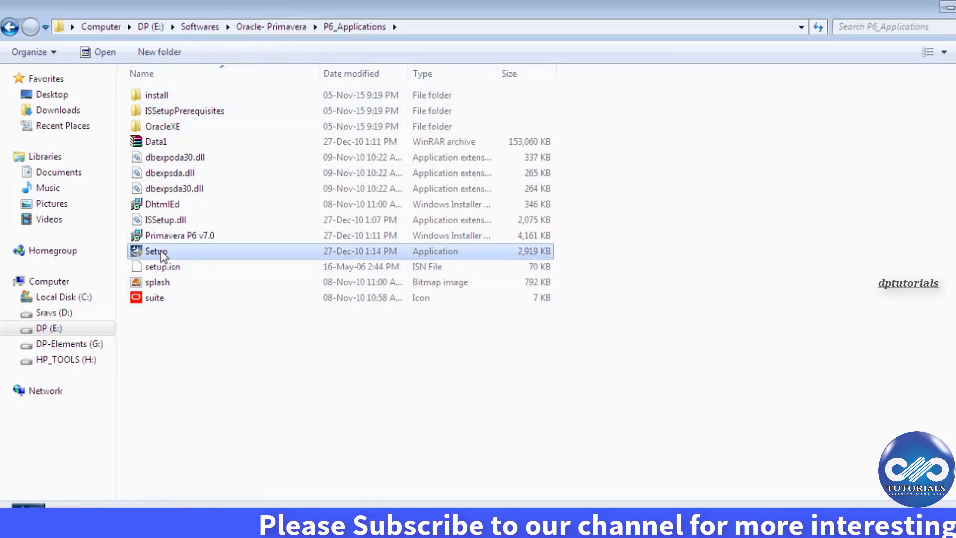
right_click(157, 251)
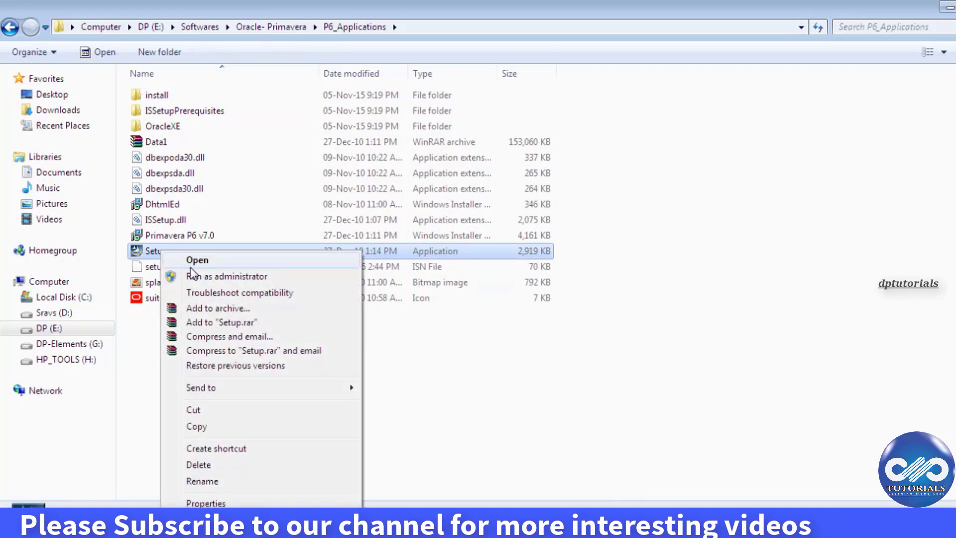
mouse_move(226, 276)
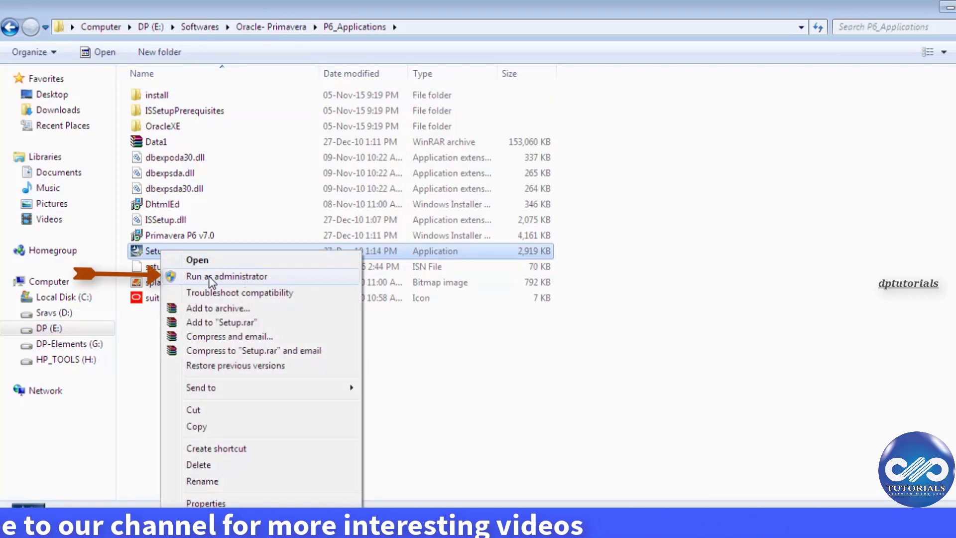
mouse_move(247, 282)
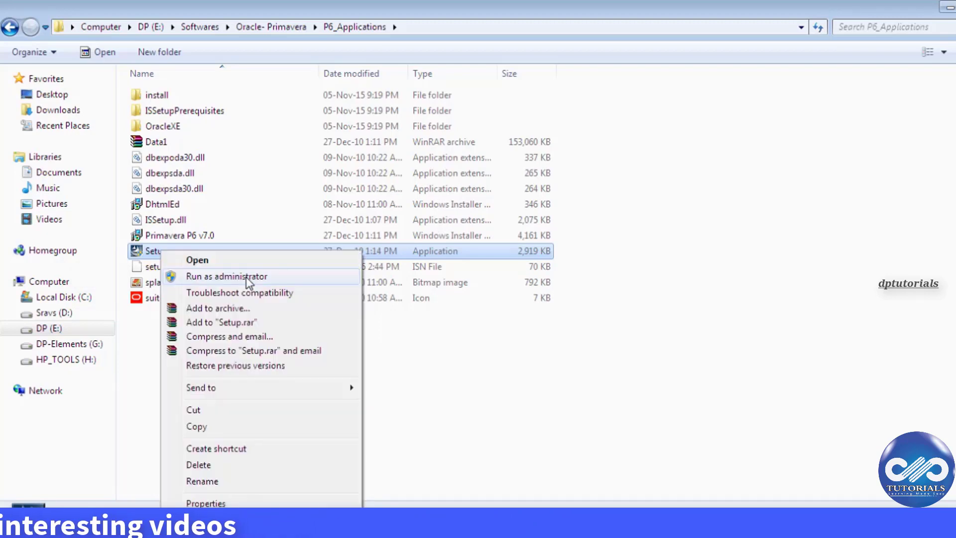
Run Setup as administrator so the Primavera P6 v7.0 SP3 welcome page appears.
click(226, 275)
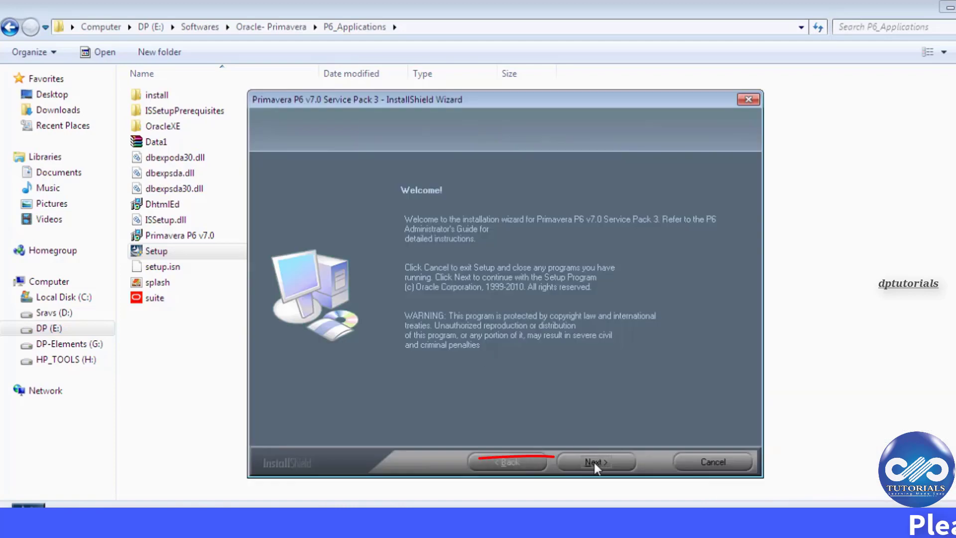
Continue past the welcome page, browse the industry options, and settle on Engineering and Construction.
click(596, 461)
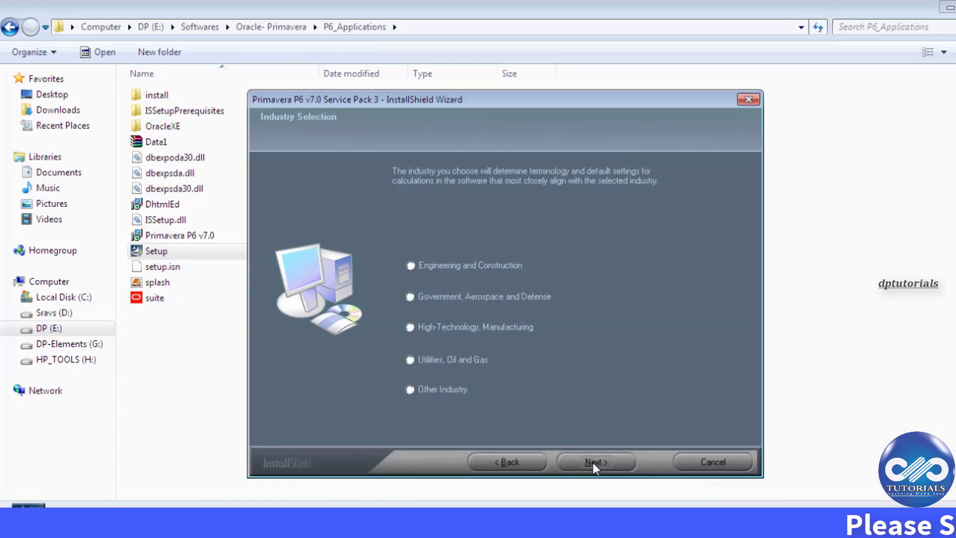
mouse_move(444, 232)
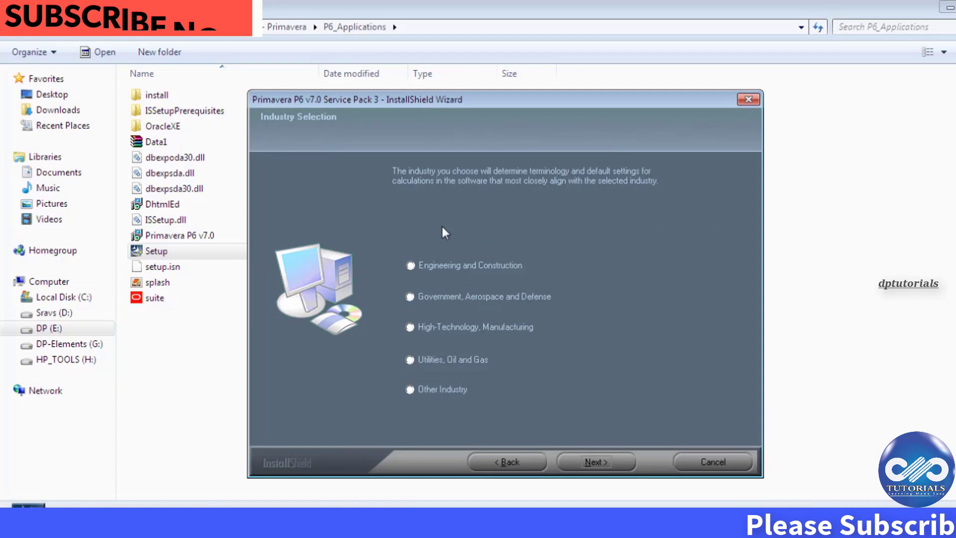
click(409, 296)
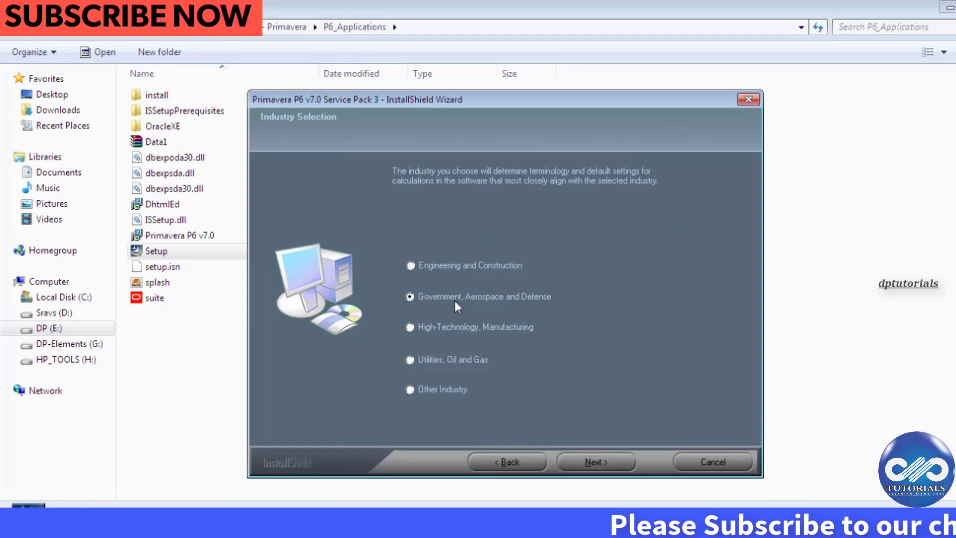
click(409, 264)
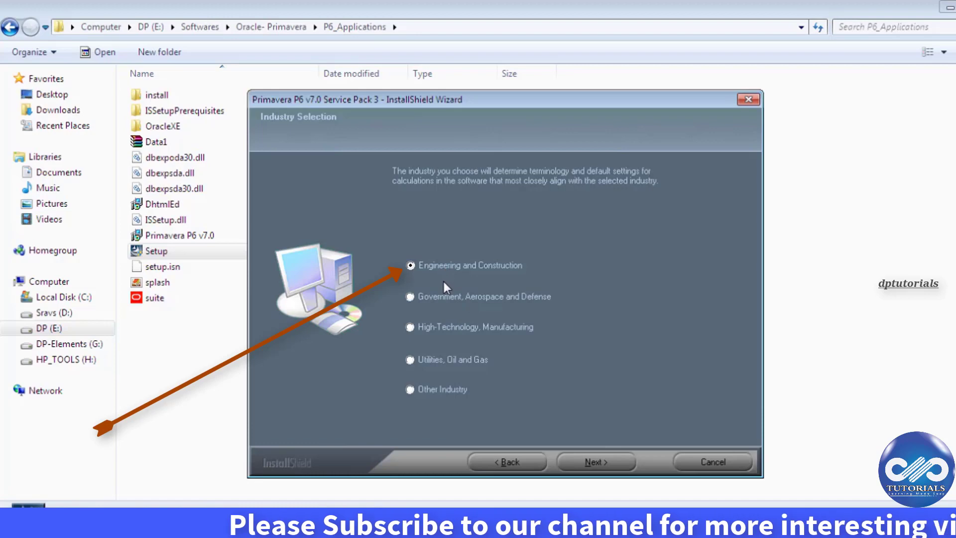
click(410, 297)
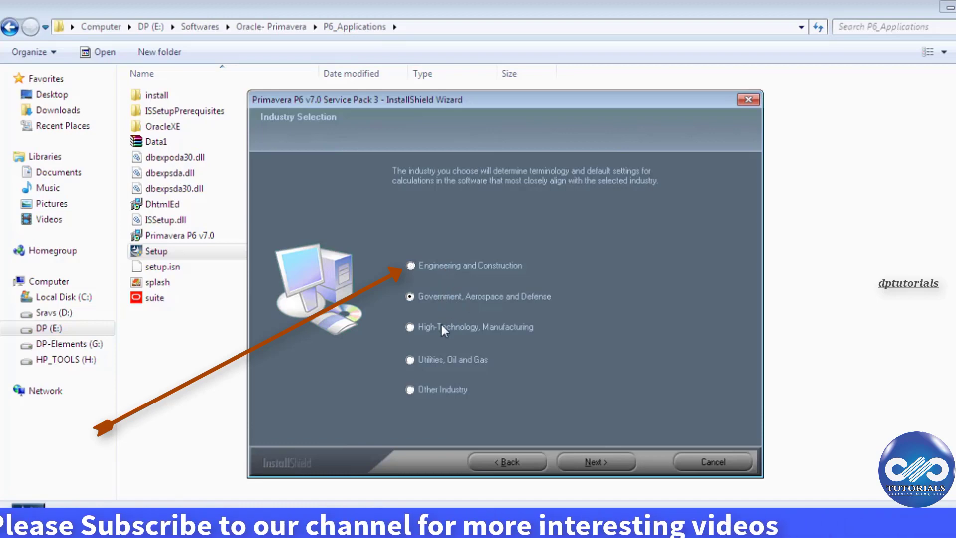
mouse_move(443, 273)
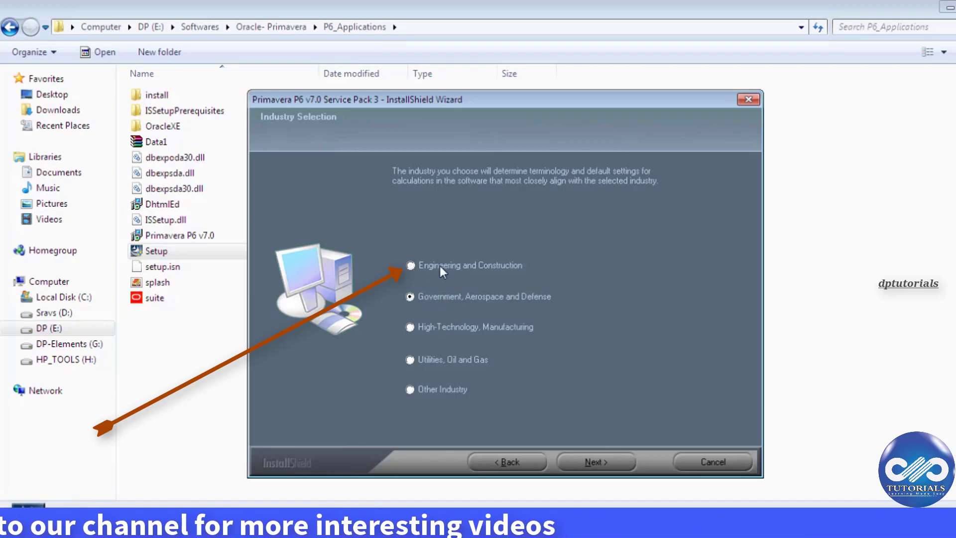
click(411, 265)
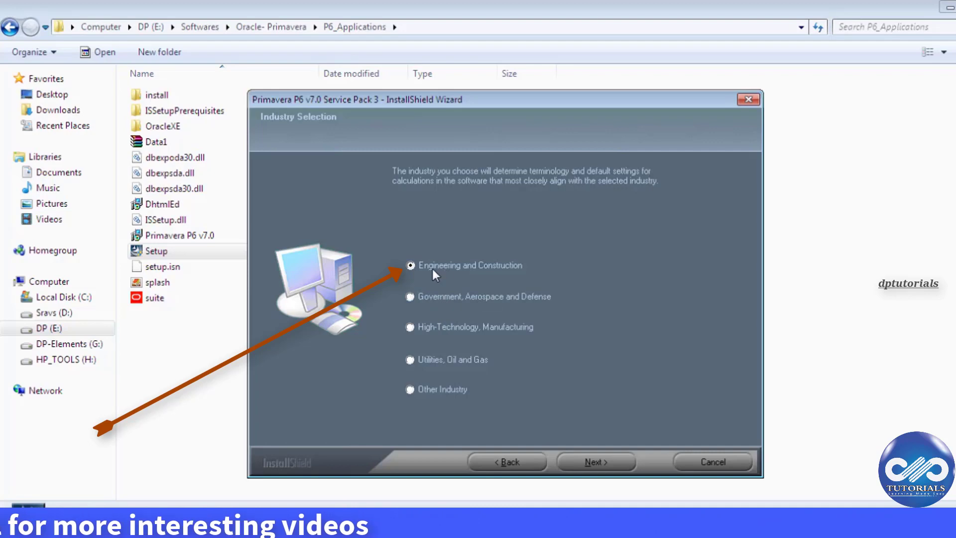
mouse_move(435, 309)
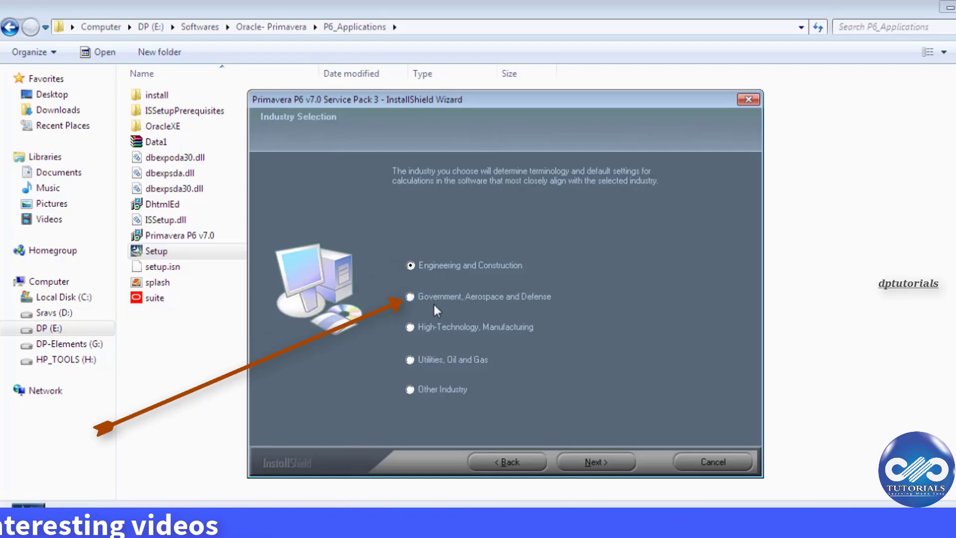
mouse_move(445, 308)
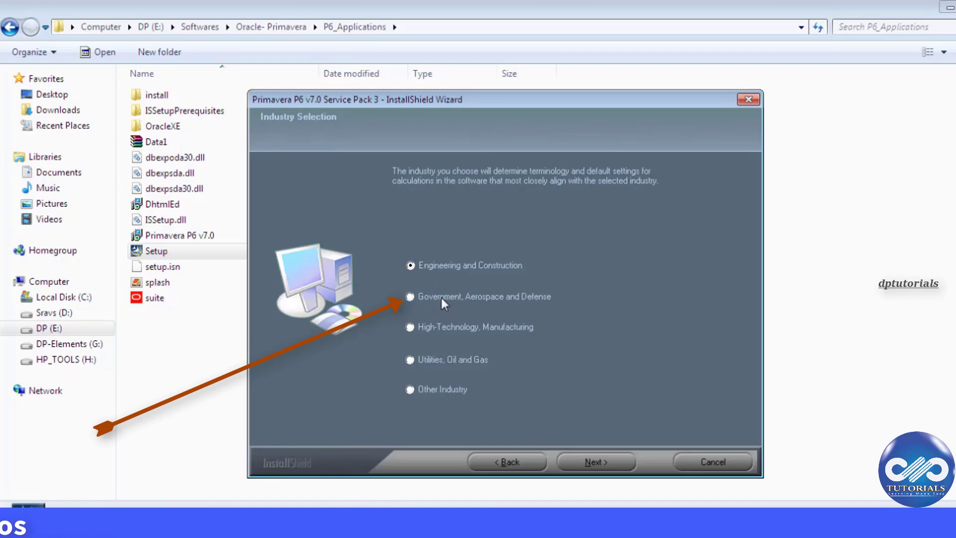
click(409, 297)
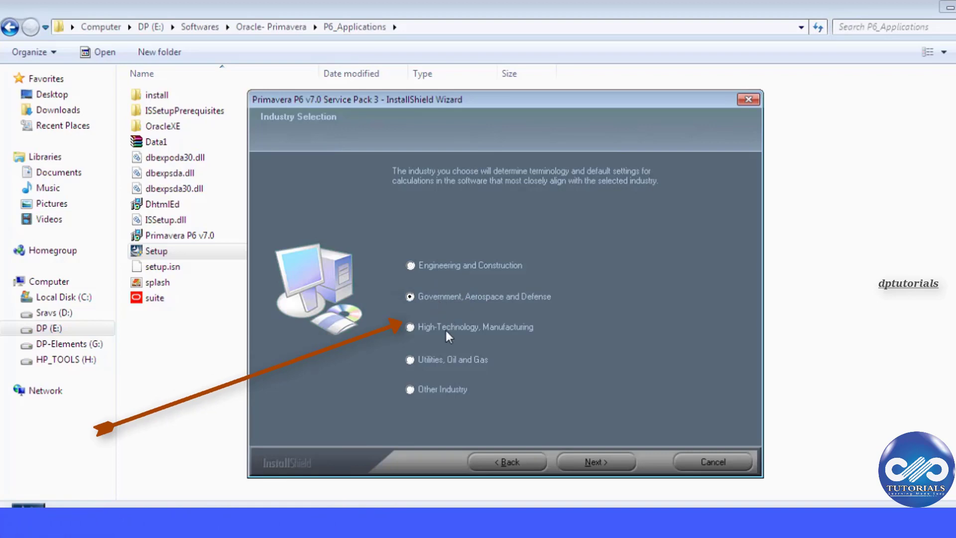
click(410, 327)
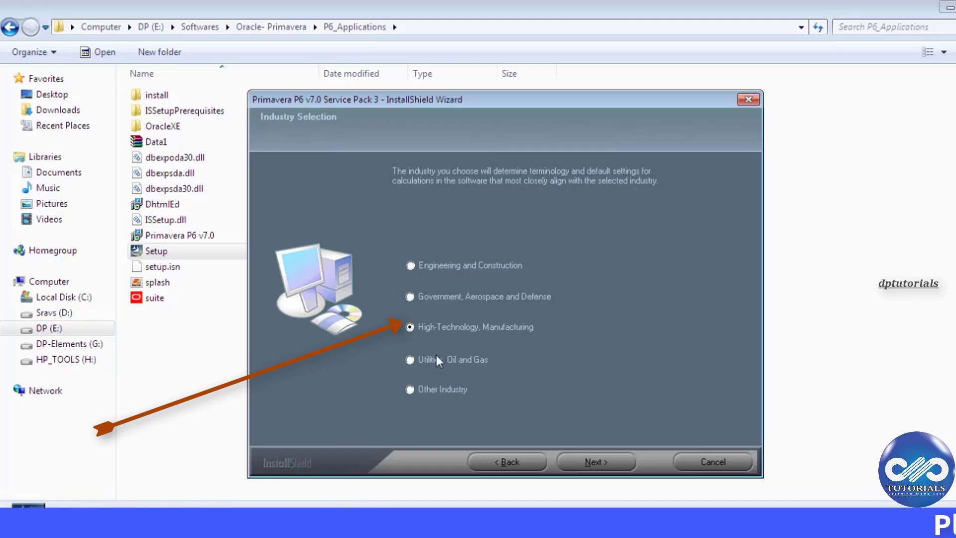
click(409, 359)
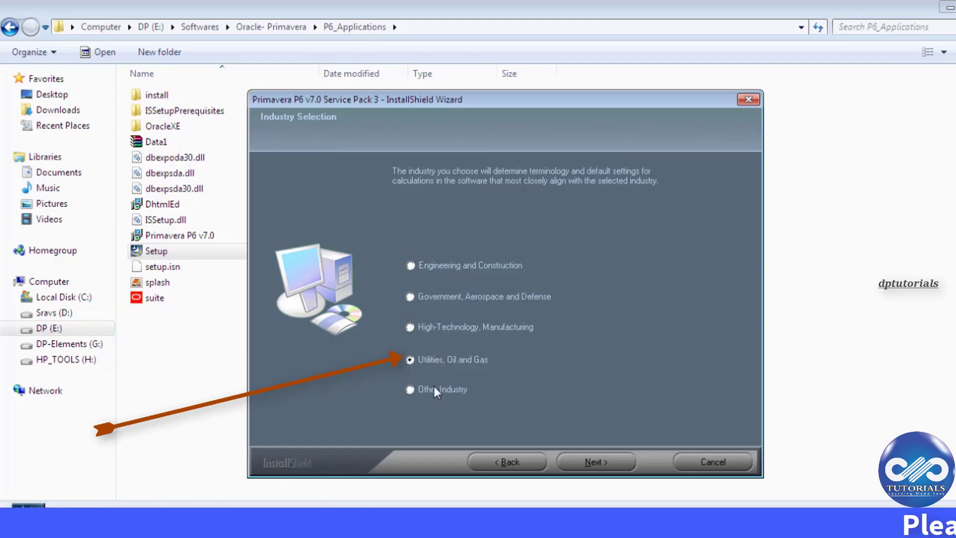
click(409, 389)
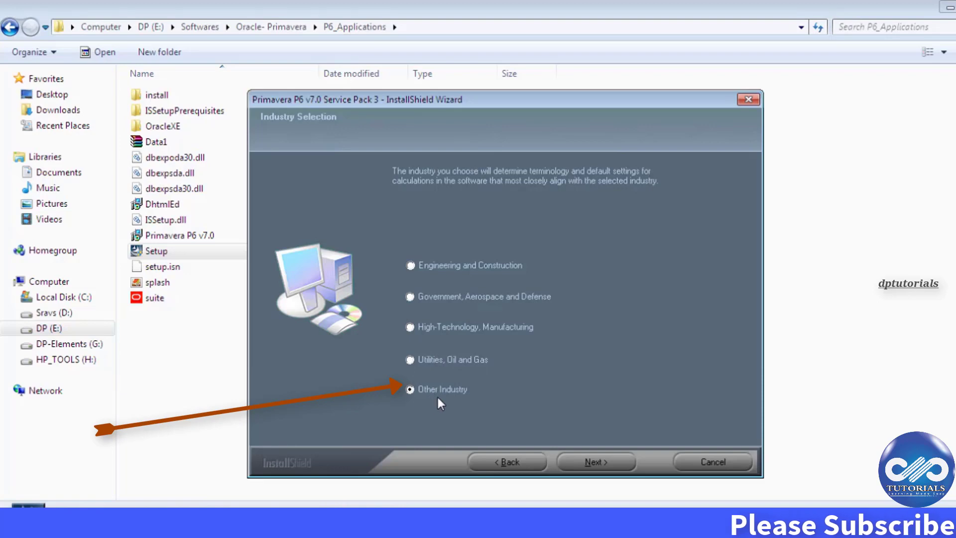
mouse_move(411, 412)
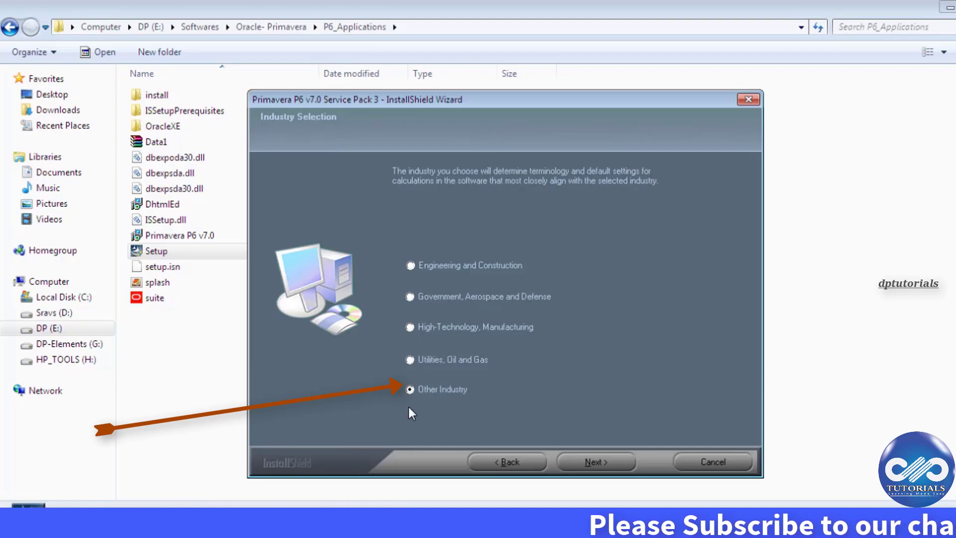
click(409, 265)
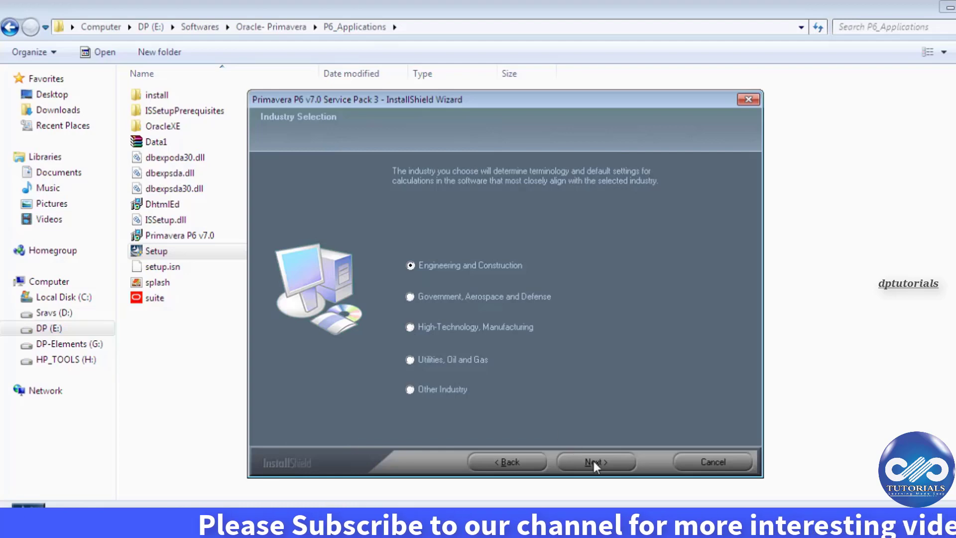
Advance to Setup Type, compare stand-alone and custom descriptions, and choose Primavera P6 Stand-alone.
click(594, 462)
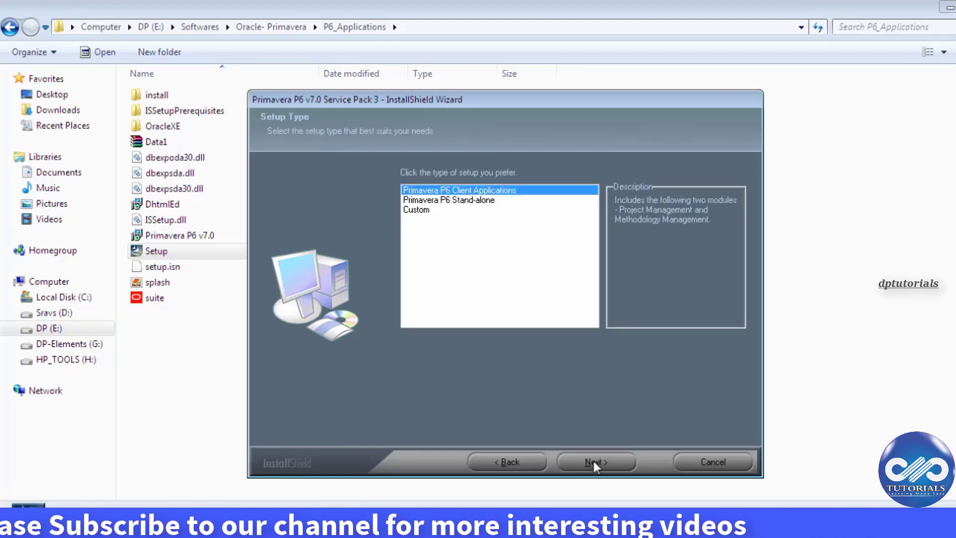
mouse_move(458, 246)
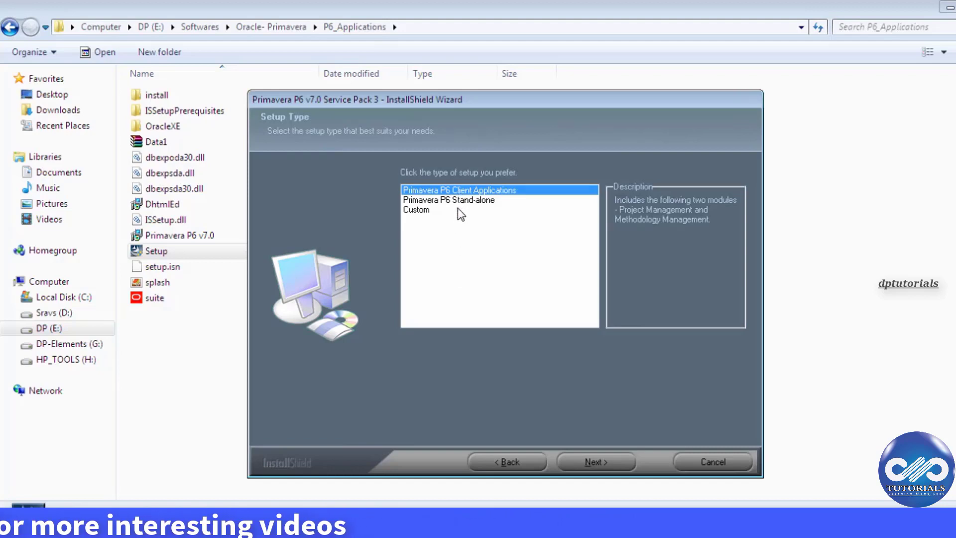
mouse_move(491, 198)
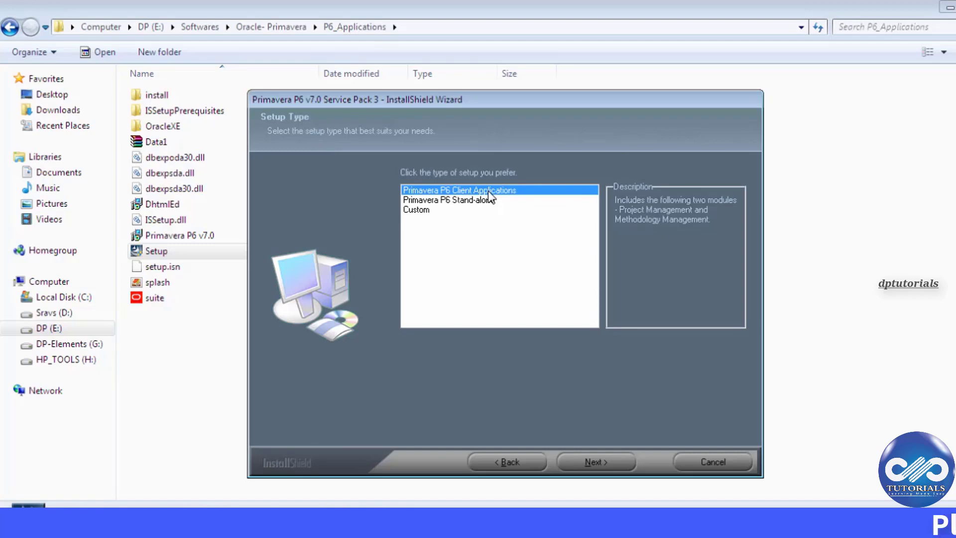
mouse_move(486, 203)
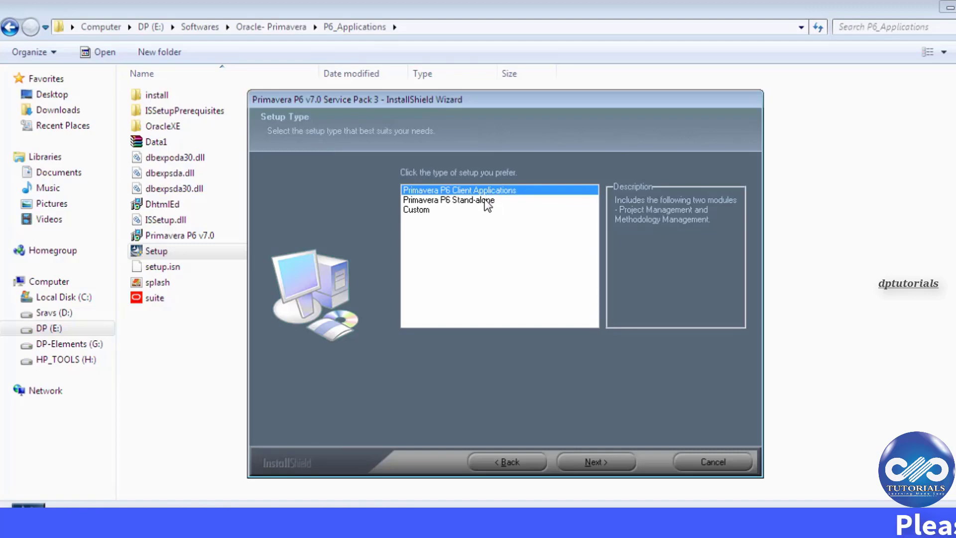
click(448, 201)
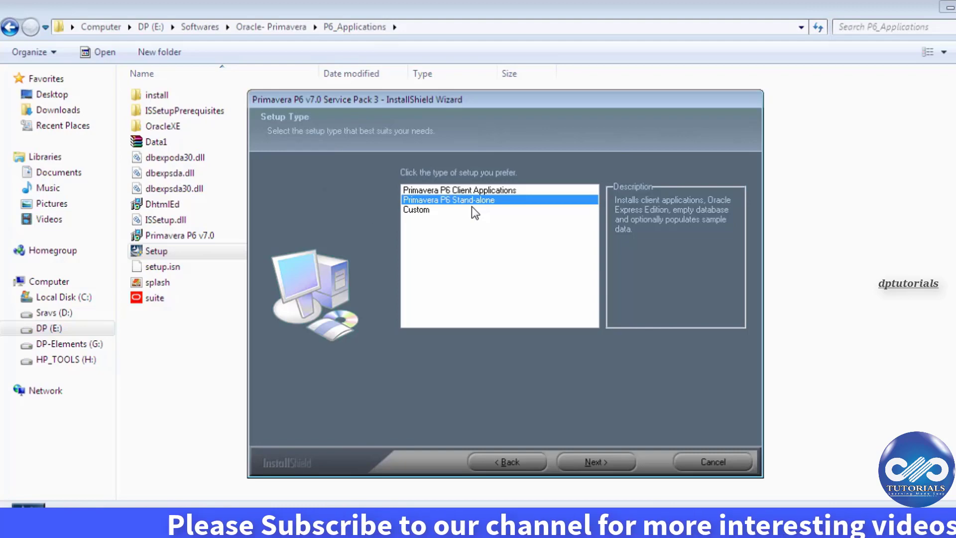
click(416, 210)
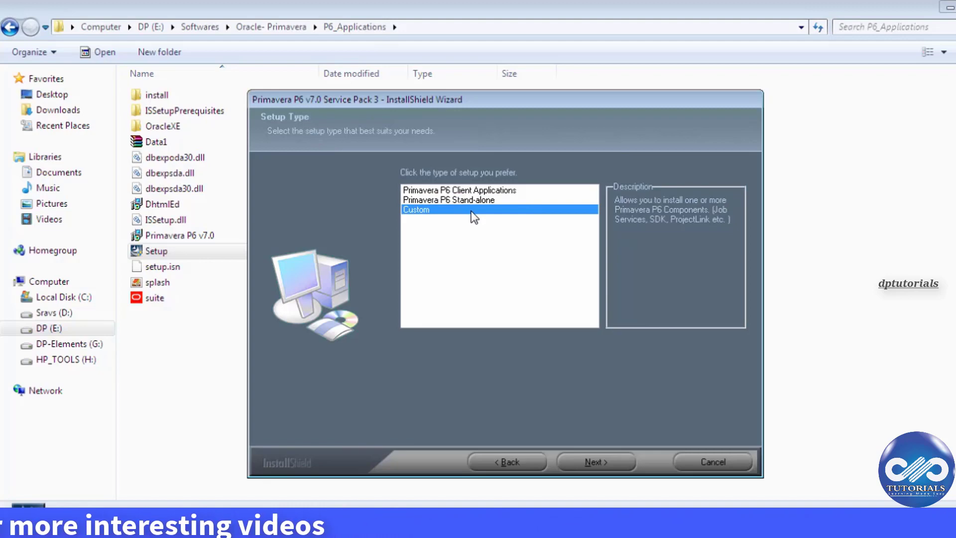
click(448, 200)
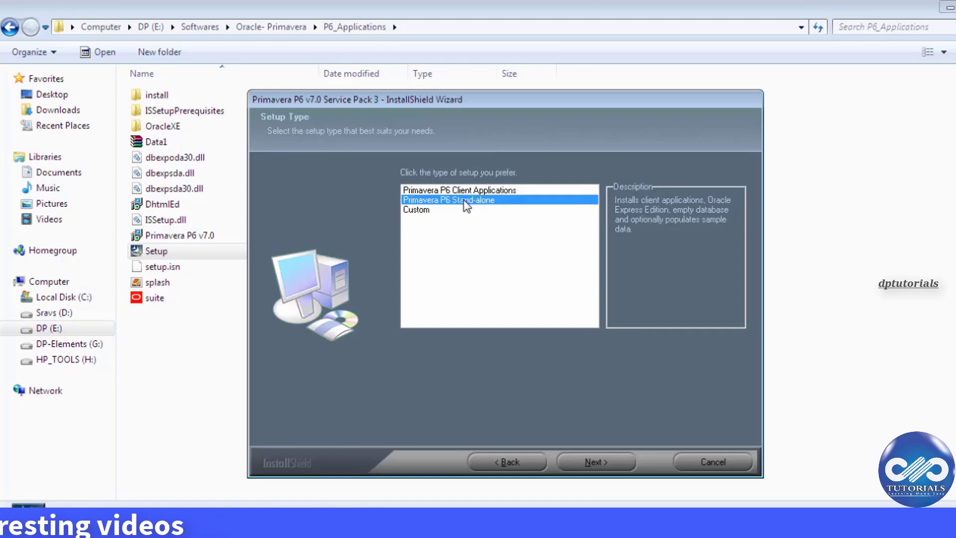
mouse_move(594, 436)
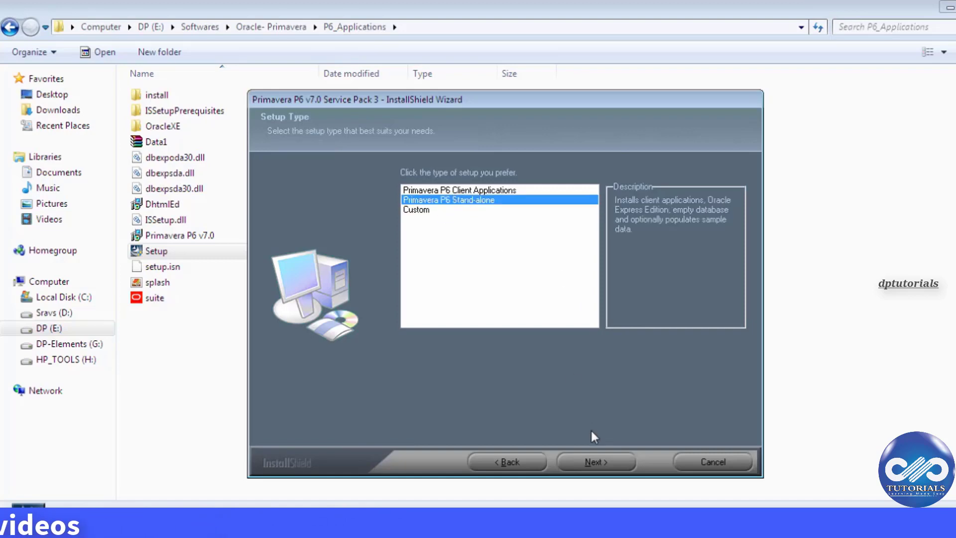
mouse_move(588, 469)
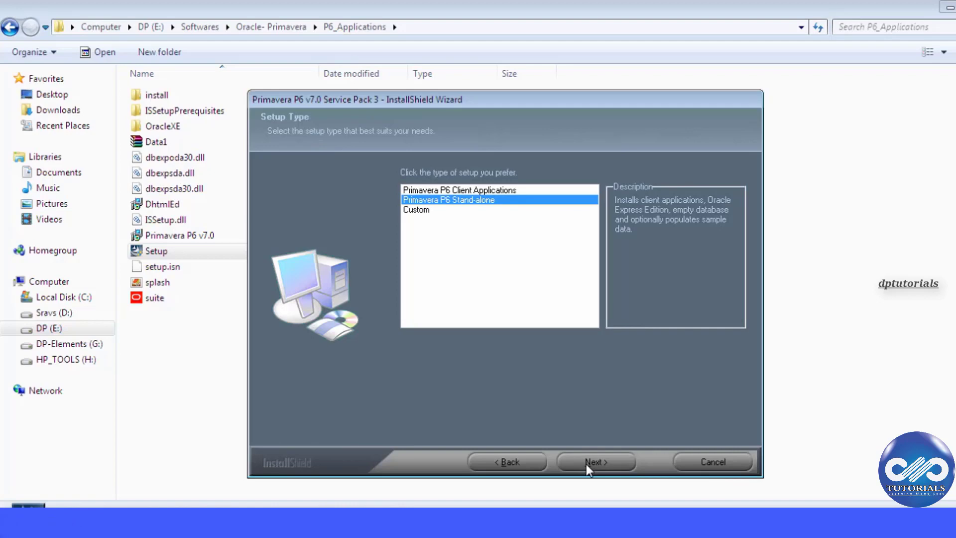
Accept the default C:\Program Files\Oracle\Primavera P6\ and Common Files folders, reaching Select Features.
click(596, 461)
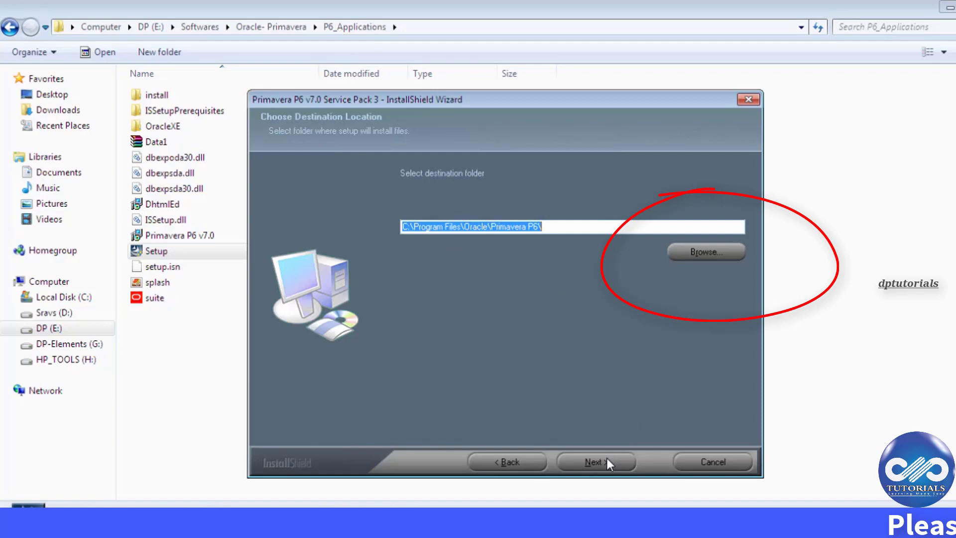
mouse_move(606, 469)
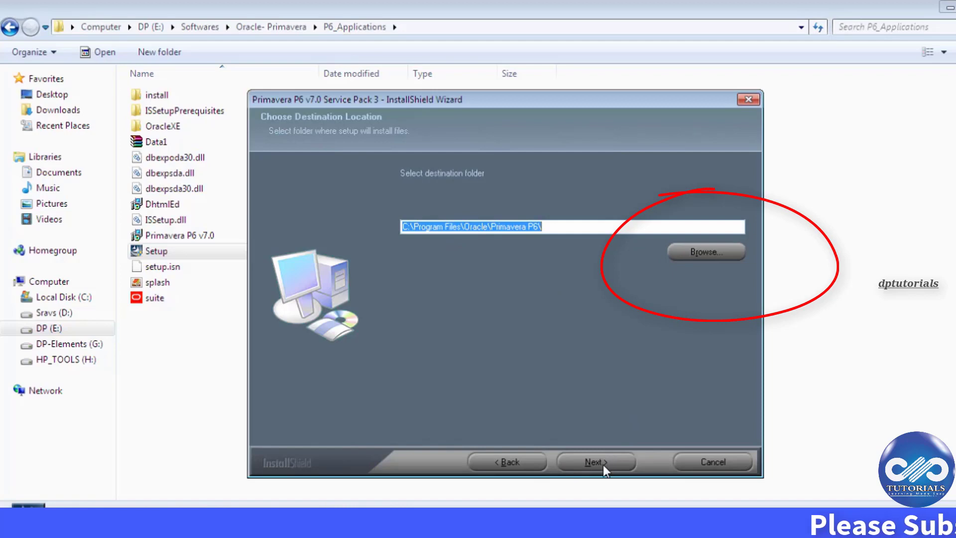
click(595, 461)
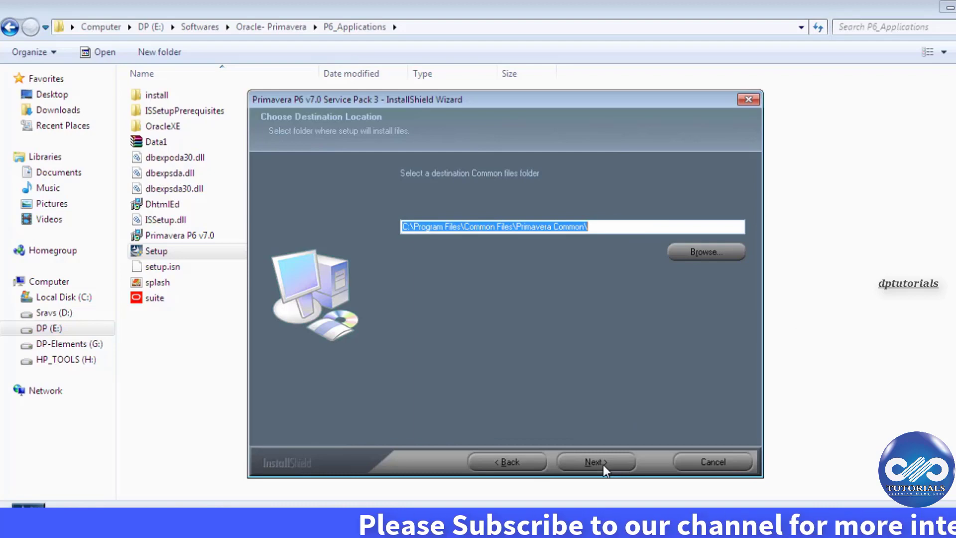
click(595, 461)
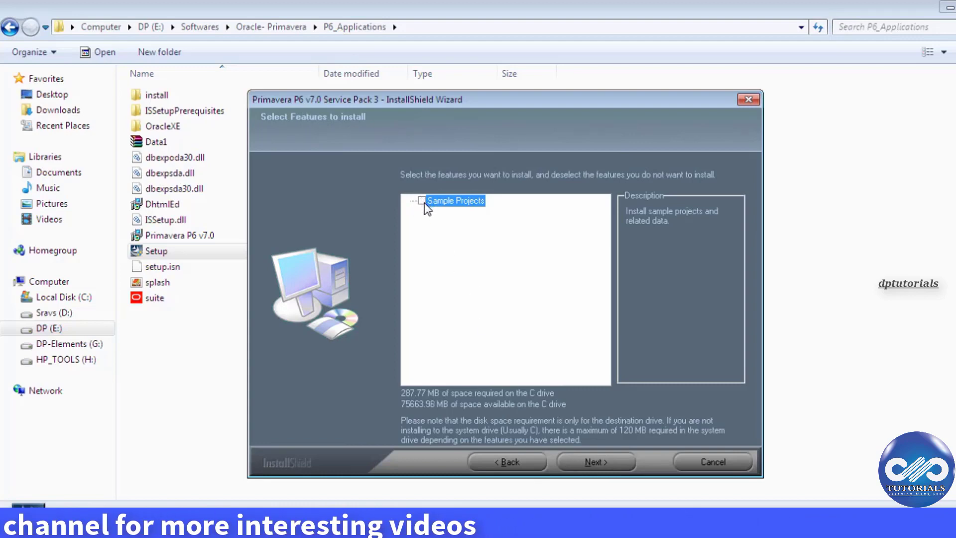
Tick Sample Projects in the feature list and move on to Select Program Folder.
click(421, 200)
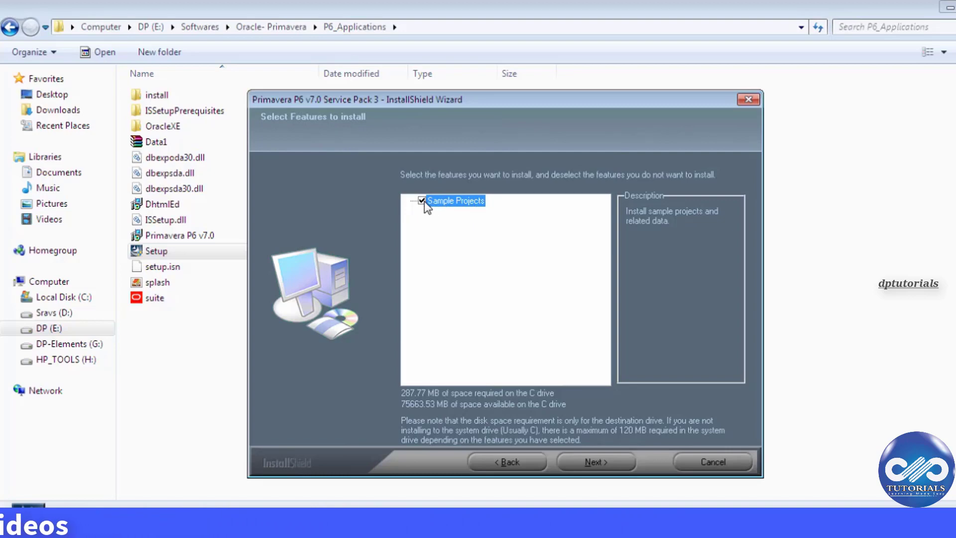
click(422, 200)
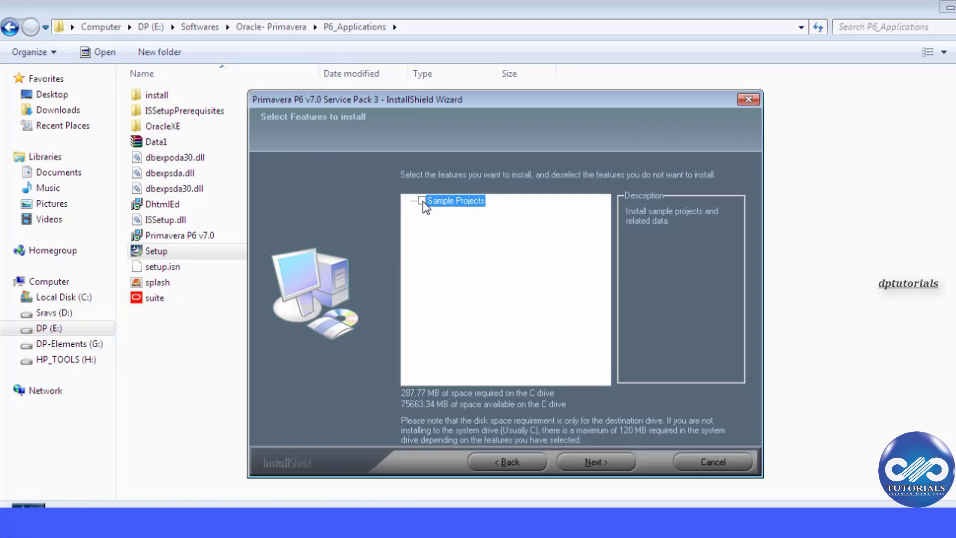
click(420, 200)
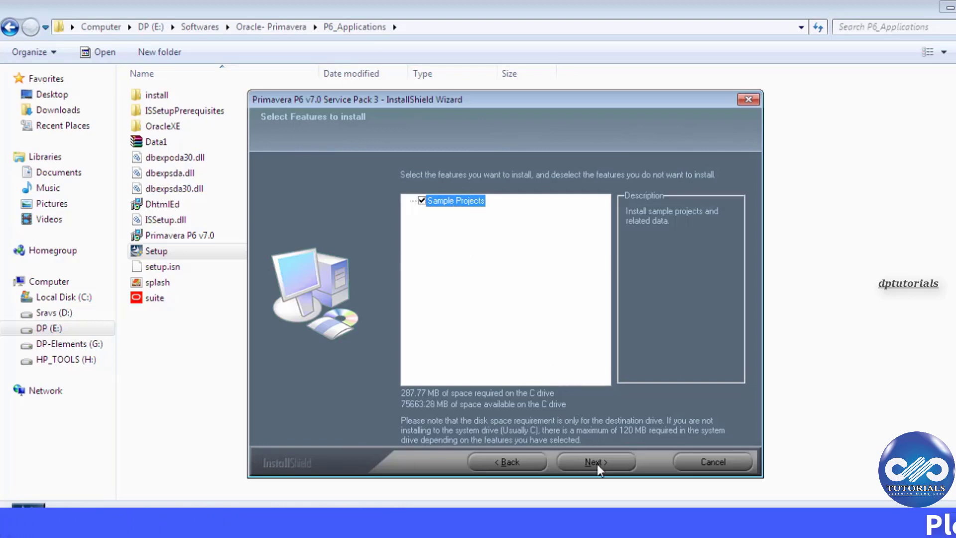
click(597, 461)
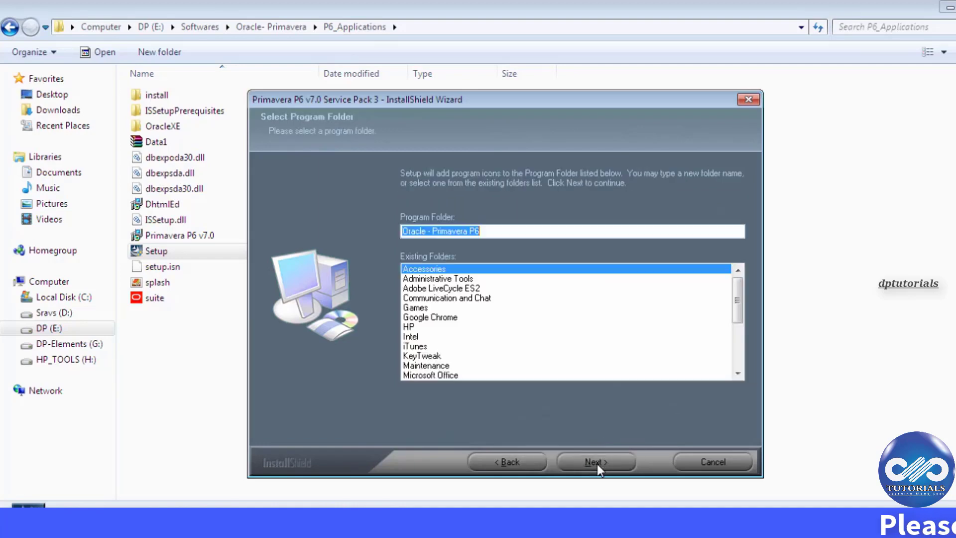
mouse_move(451, 296)
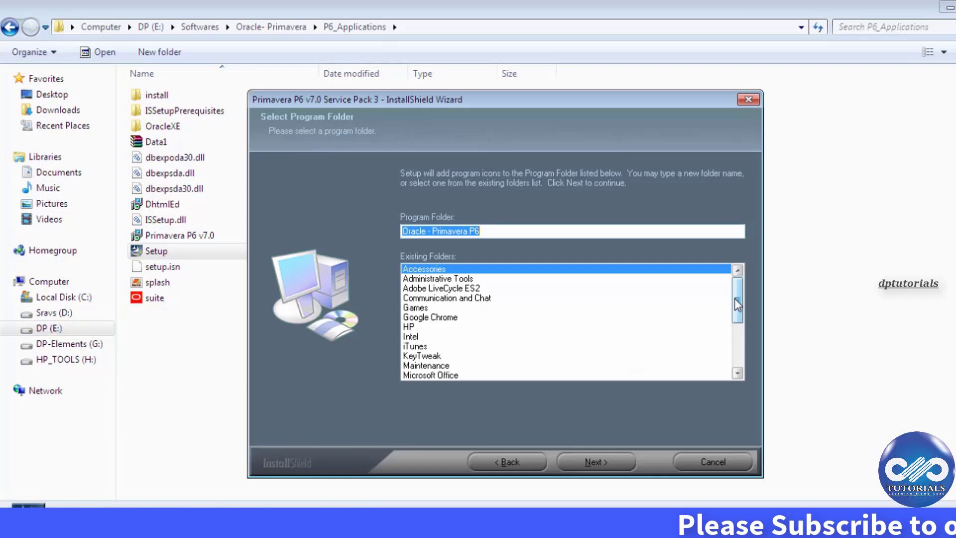
Keep Oracle - Primavera P6 as the program folder and continue to the Oracle XE password step.
scroll(down, 3)
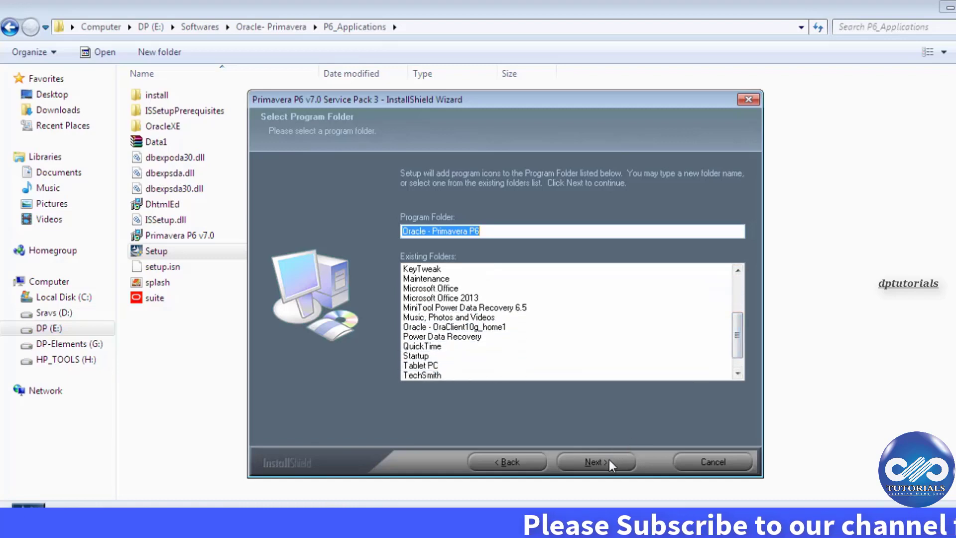
click(596, 461)
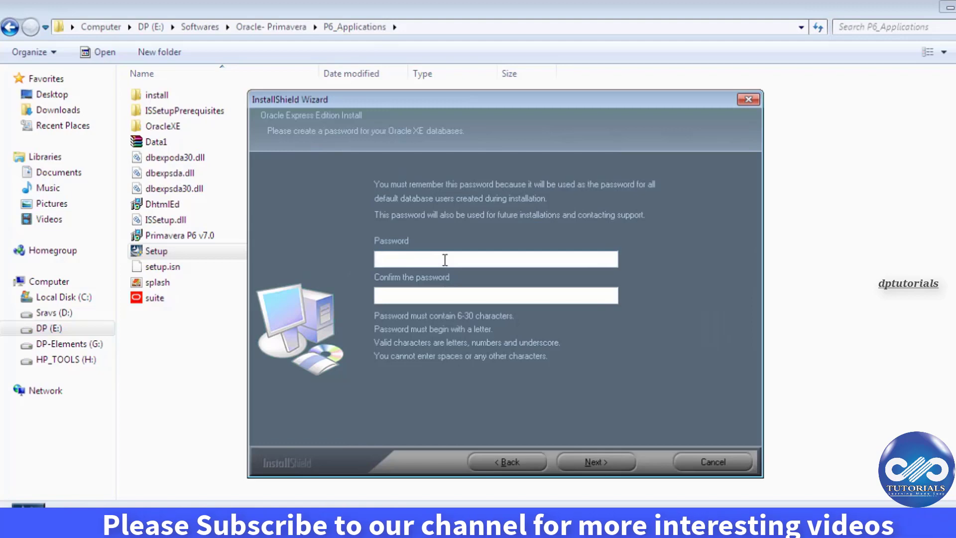
Enter and confirm the Oracle XE database password, reaching the ready-to-install page.
click(495, 259)
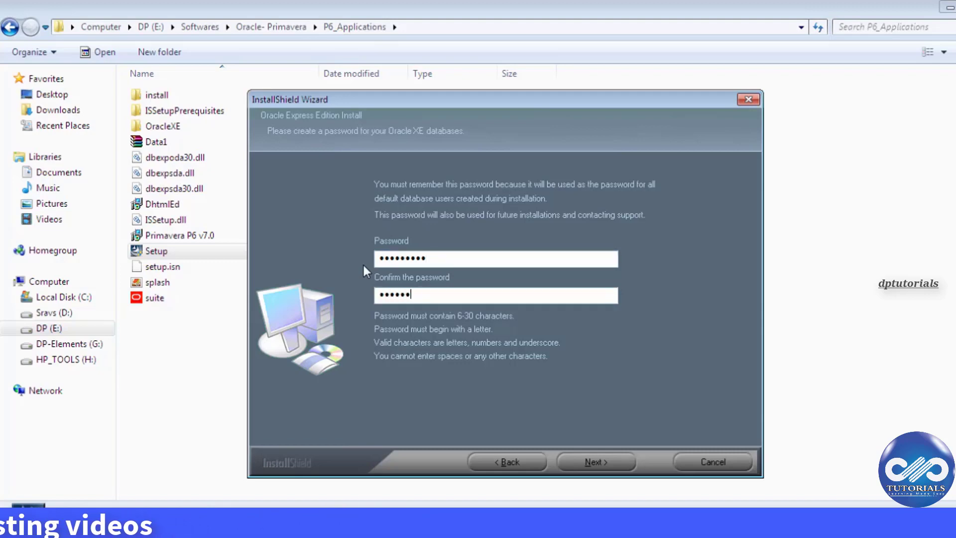
text(••••)
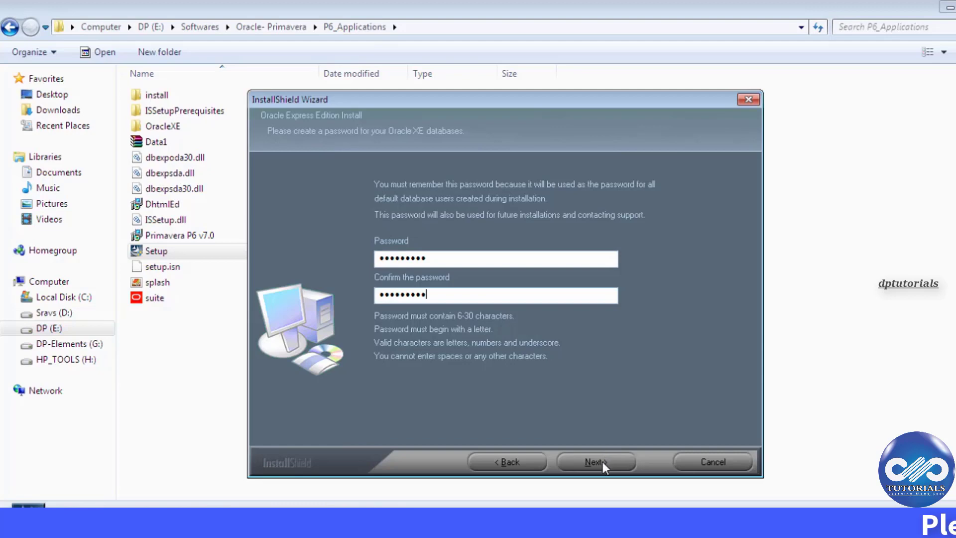
click(596, 461)
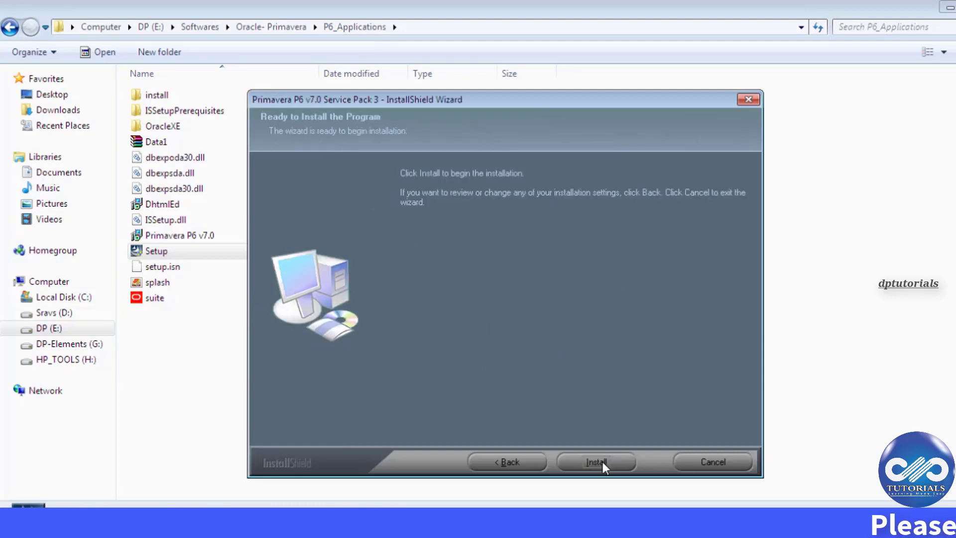
mouse_move(536, 444)
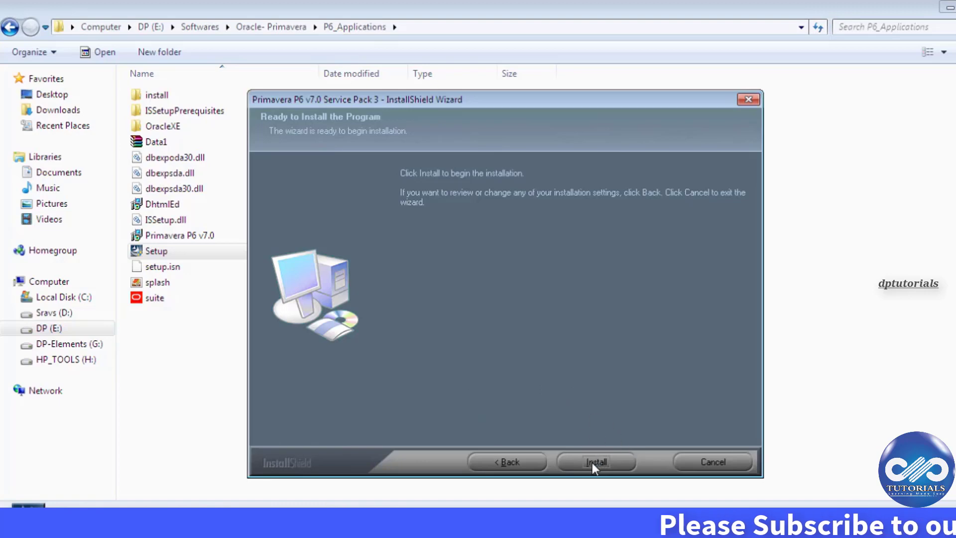
mouse_move(583, 474)
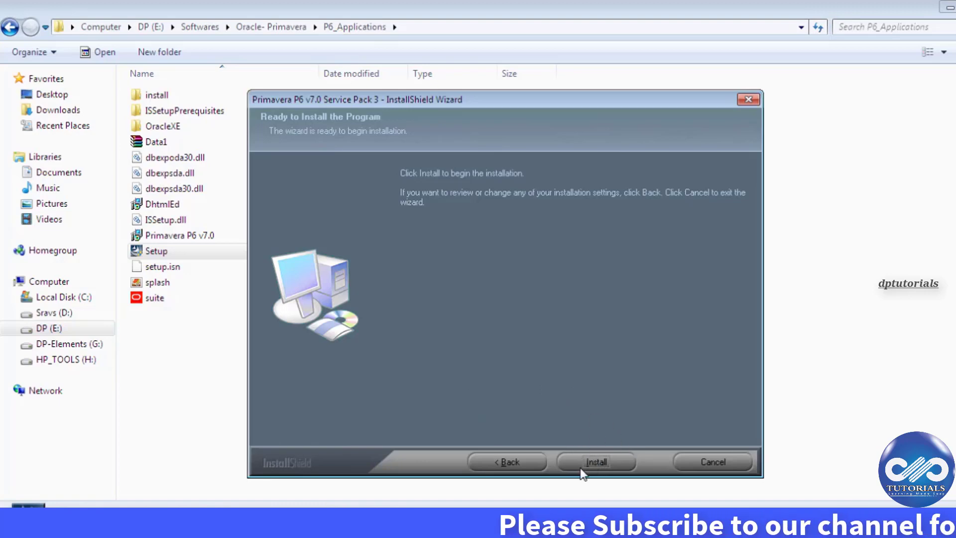
Install Primavera P6 v7.0 Service Pack 3 until the wizard reports completion.
click(596, 461)
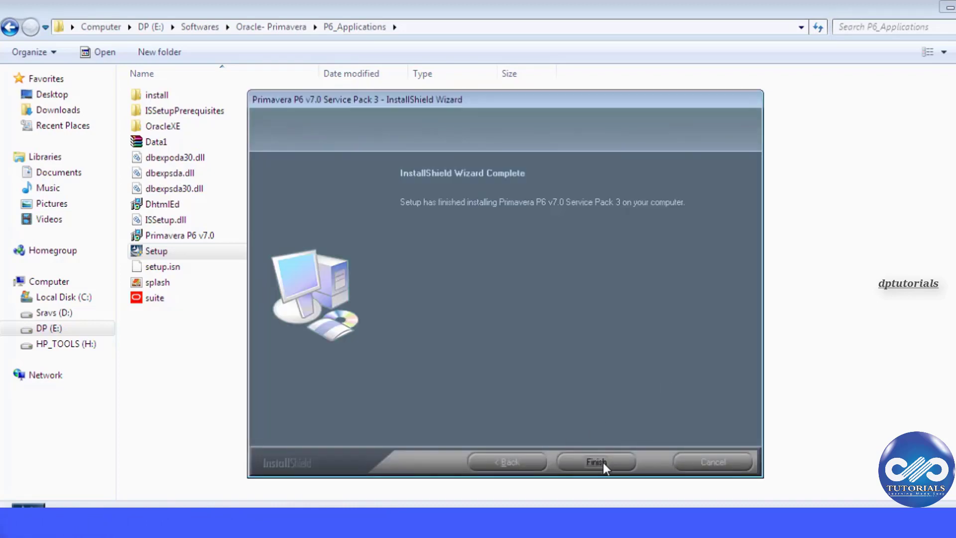
Finish setup with 'Yes, I want to restart my computer now' selected, returning to the desktop.
click(597, 461)
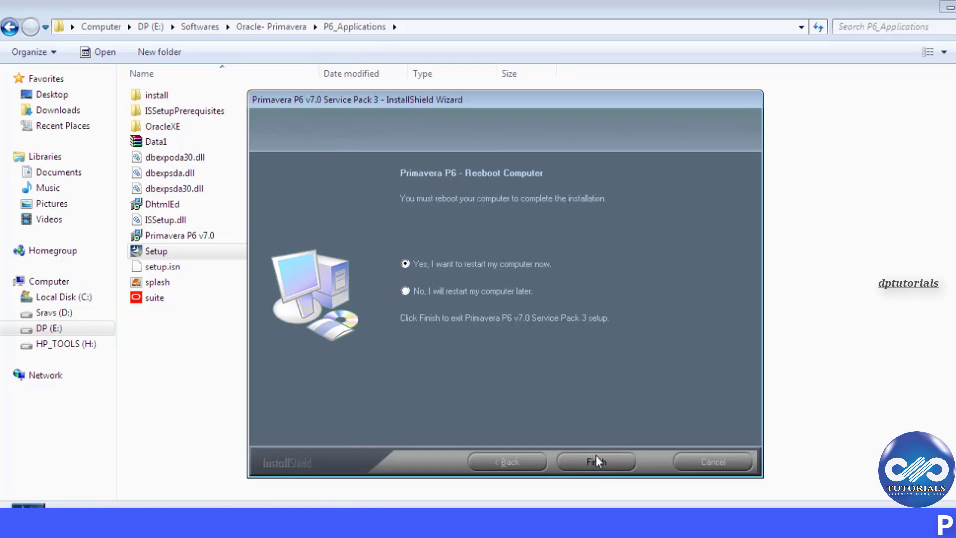
mouse_move(466, 275)
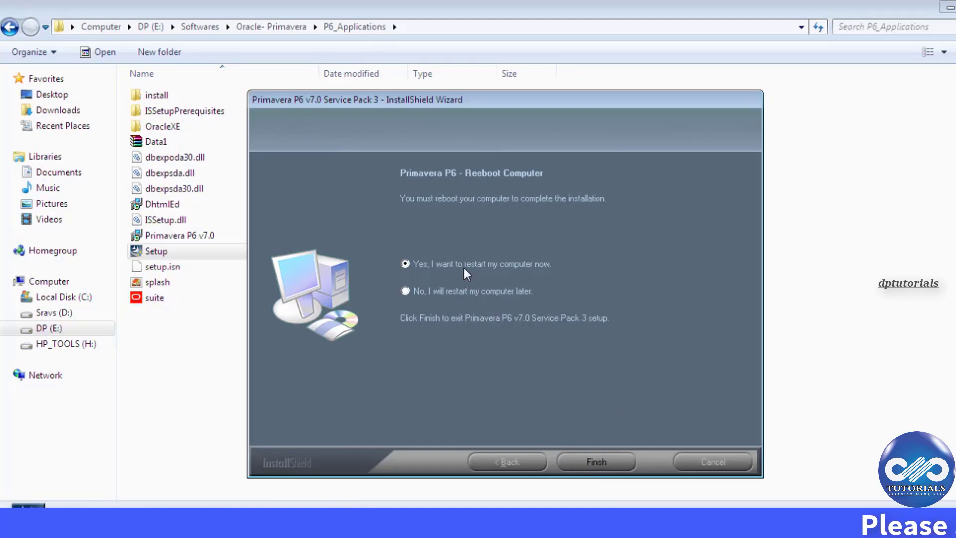
mouse_move(574, 437)
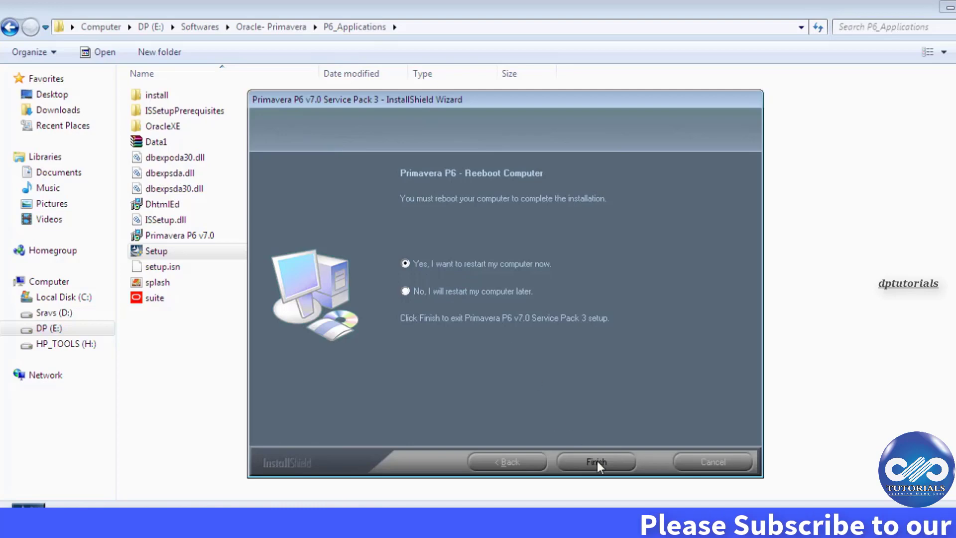
click(595, 461)
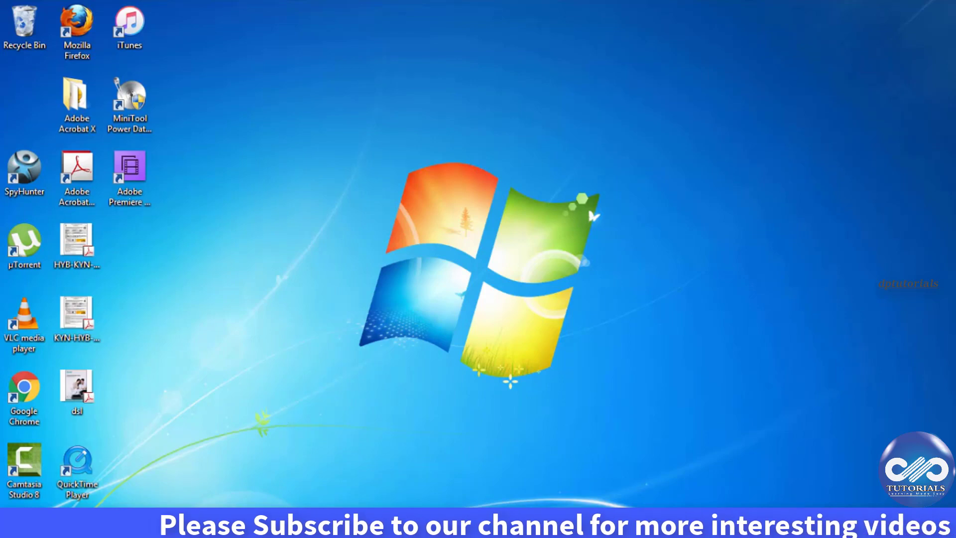
Expand the Oracle - Primavera P6 group under All Programs.
click(12, 527)
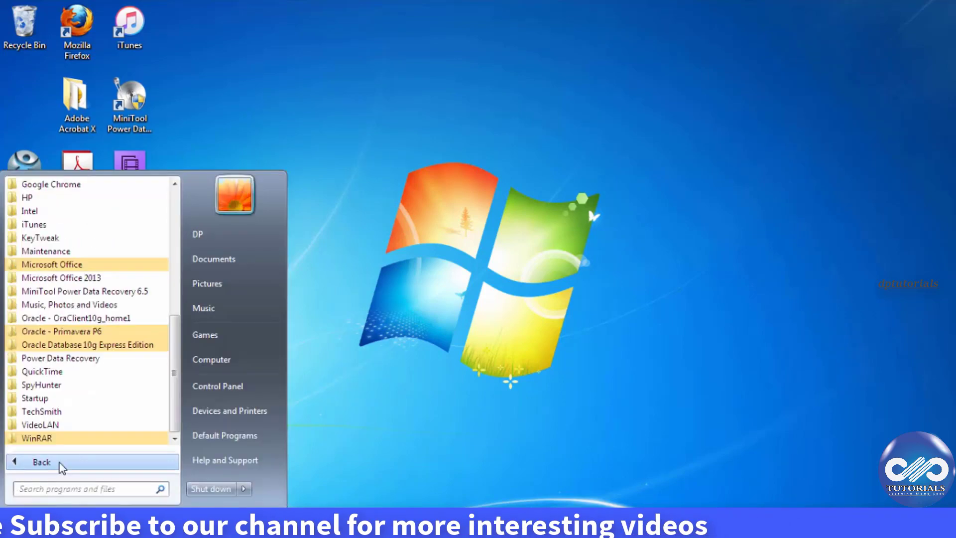
mouse_move(61, 331)
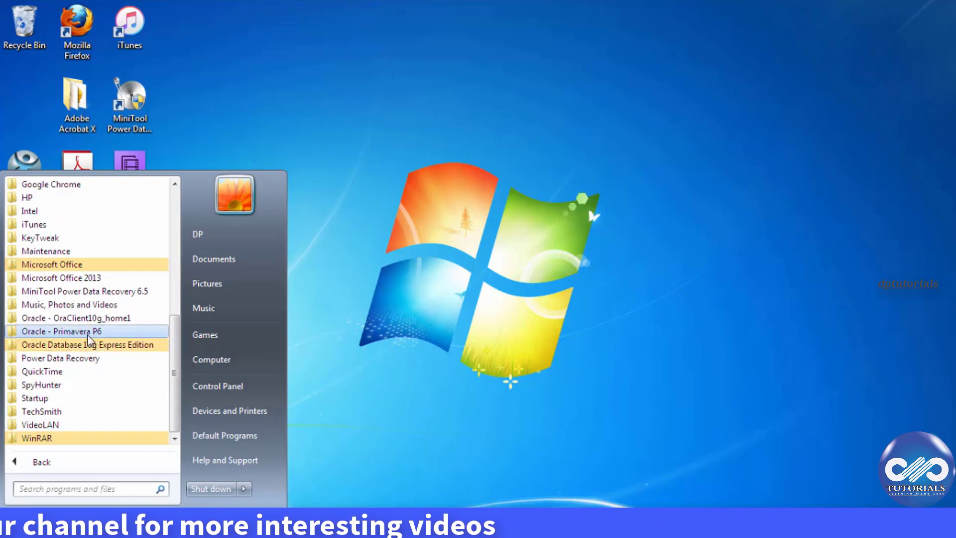
mouse_move(89, 345)
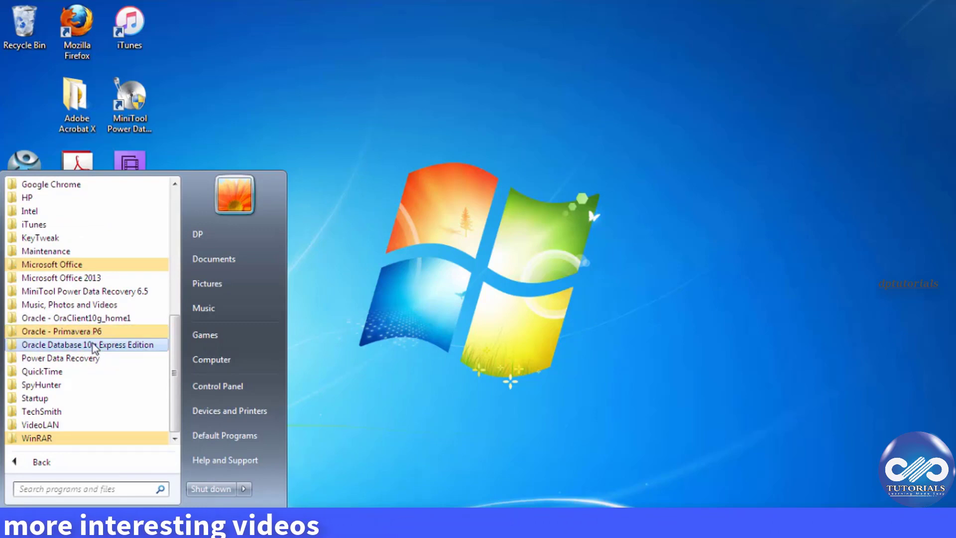
mouse_move(72, 331)
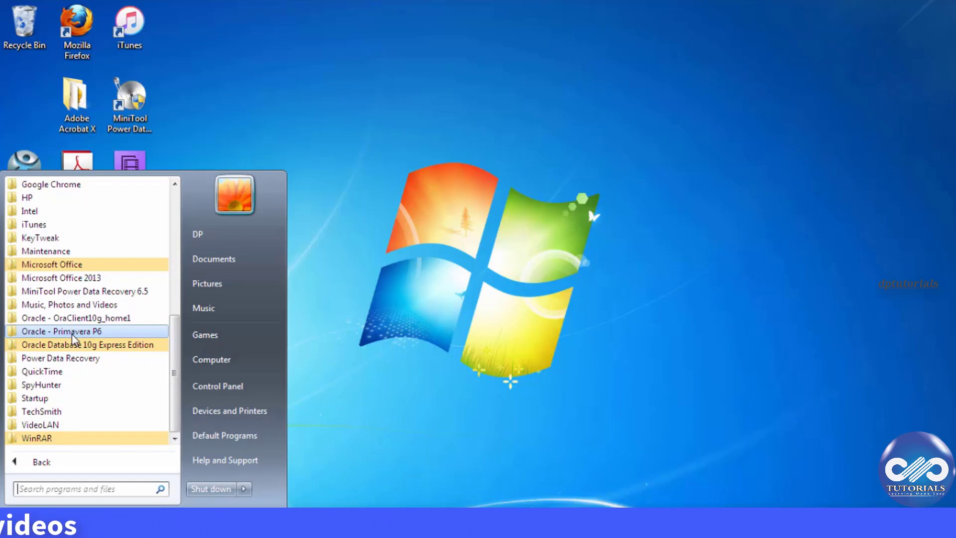
mouse_move(84, 352)
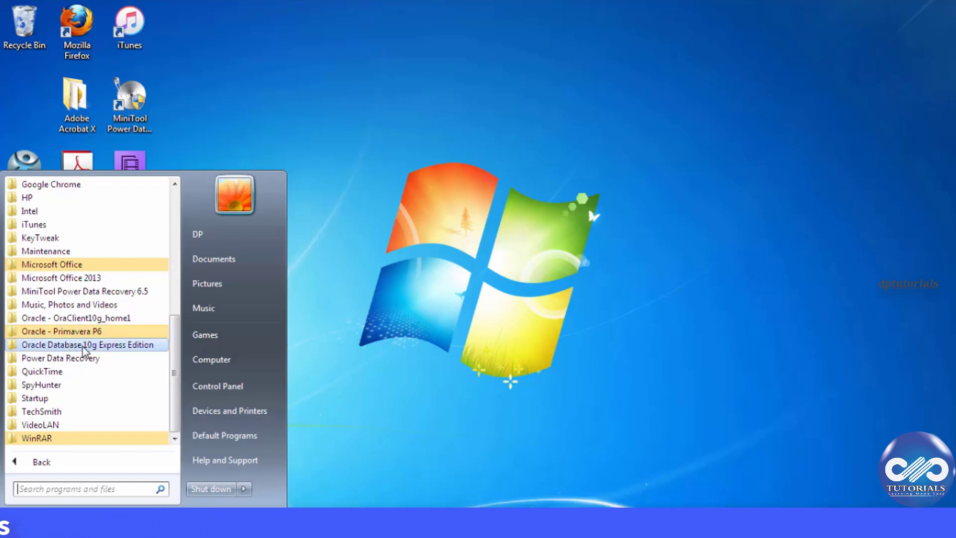
click(61, 330)
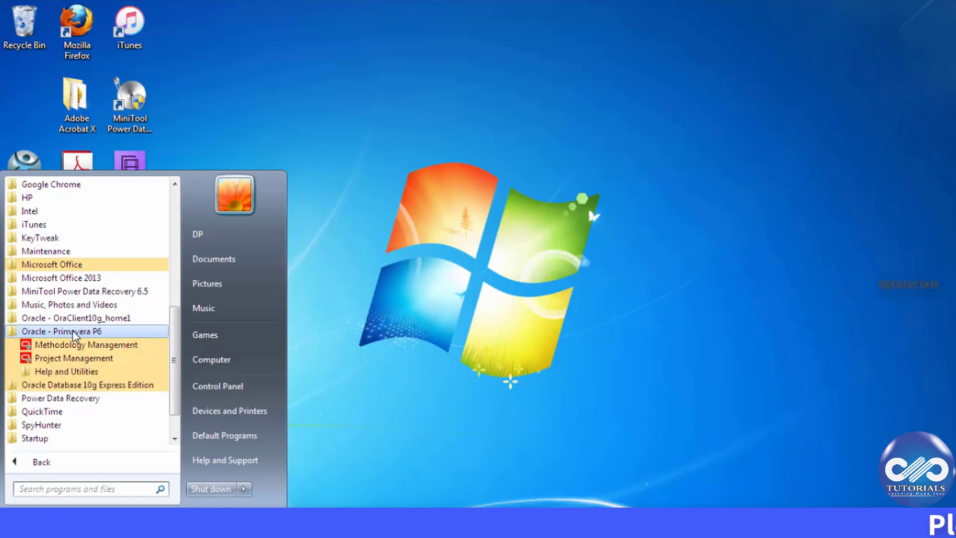
mouse_move(85, 345)
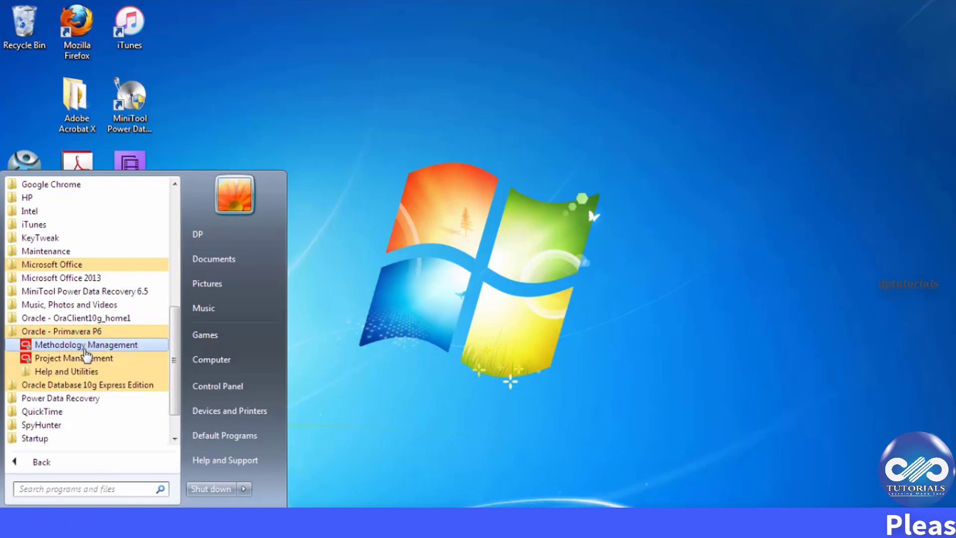
mouse_move(77, 358)
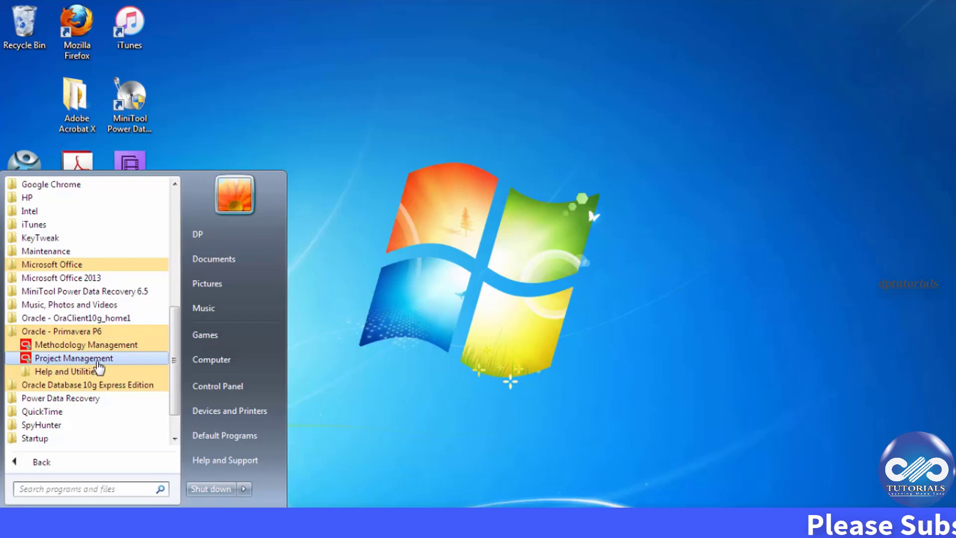
mouse_move(73, 344)
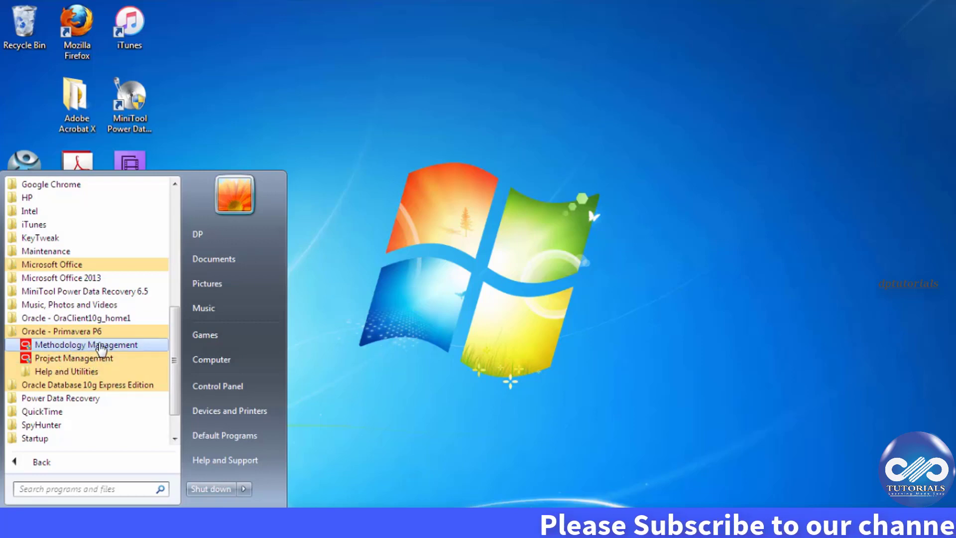
mouse_move(93, 357)
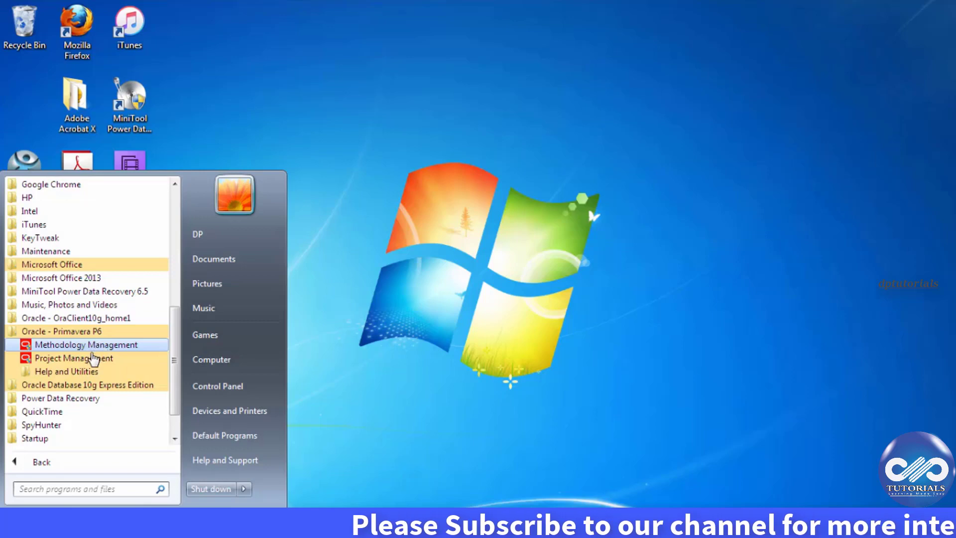
mouse_move(77, 357)
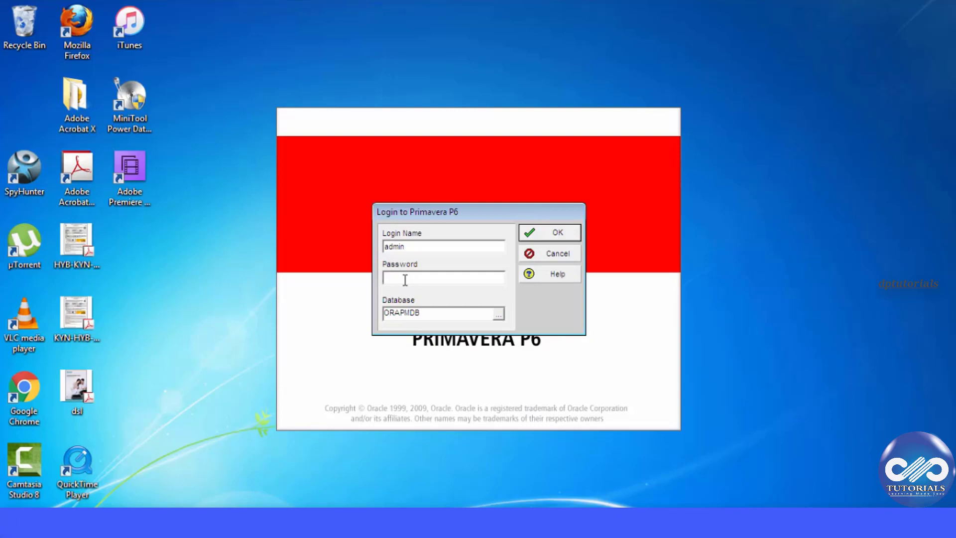
Enter the admin password and submit the login to ORAPMDB.
text(*)
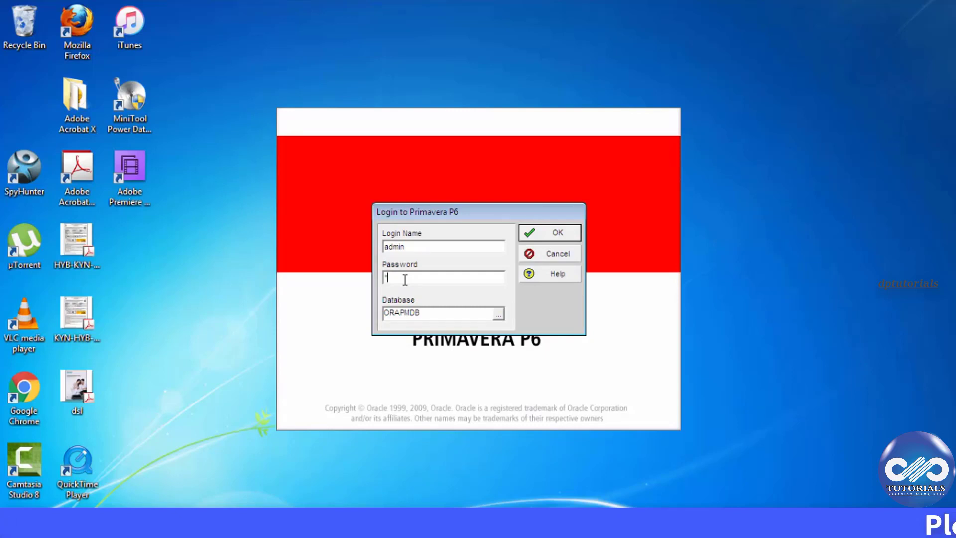
text(*)
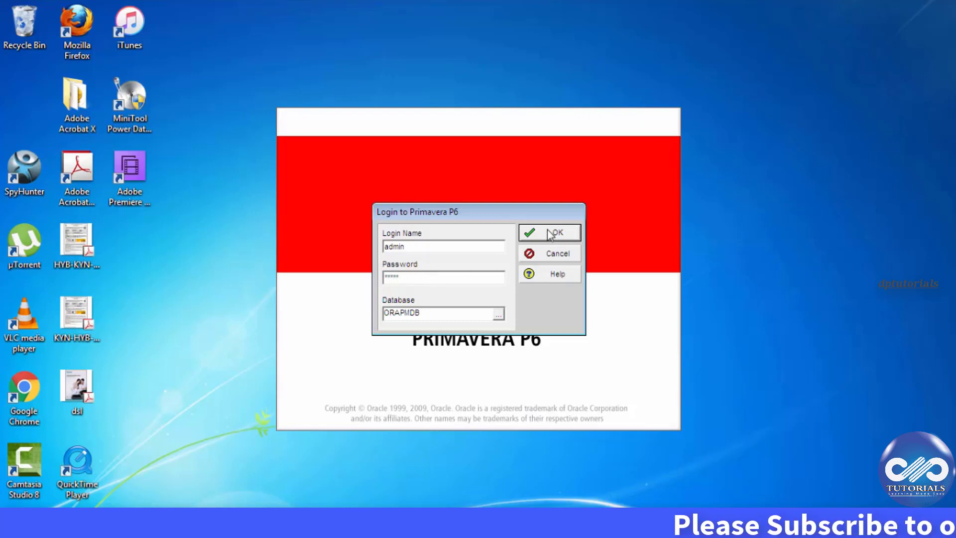
click(547, 233)
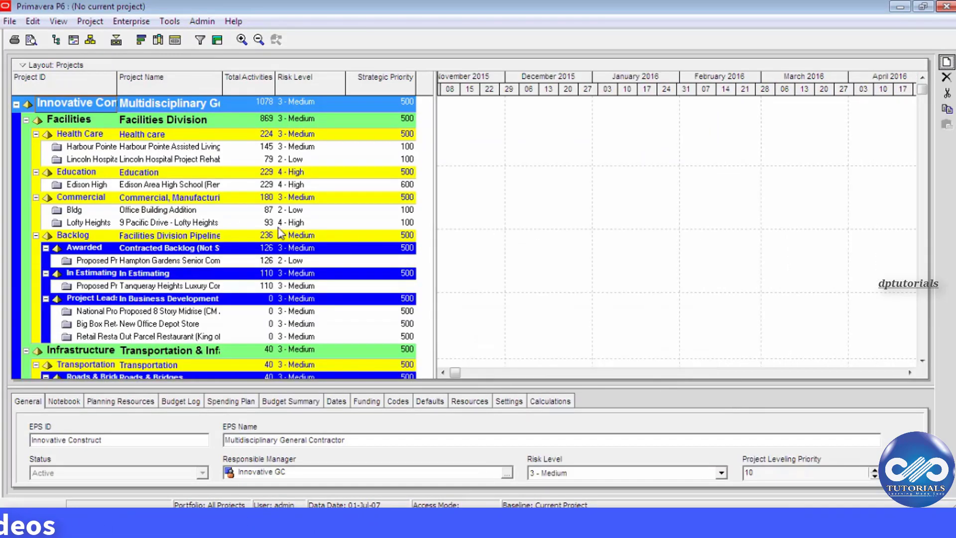
Collapse and re-expand Innovative Construct, then toggle the Infrastructure, Industrial and Facilities divisions.
click(17, 104)
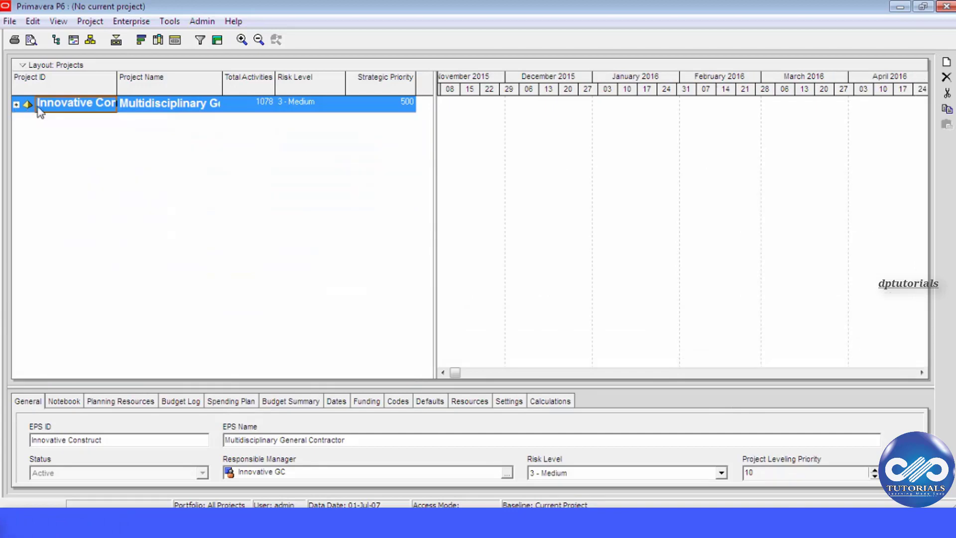
click(17, 104)
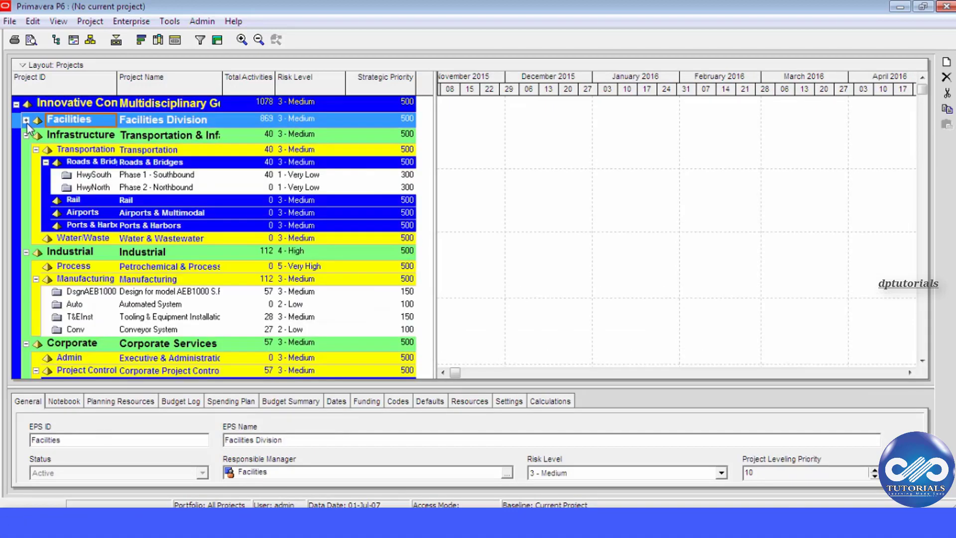
click(27, 134)
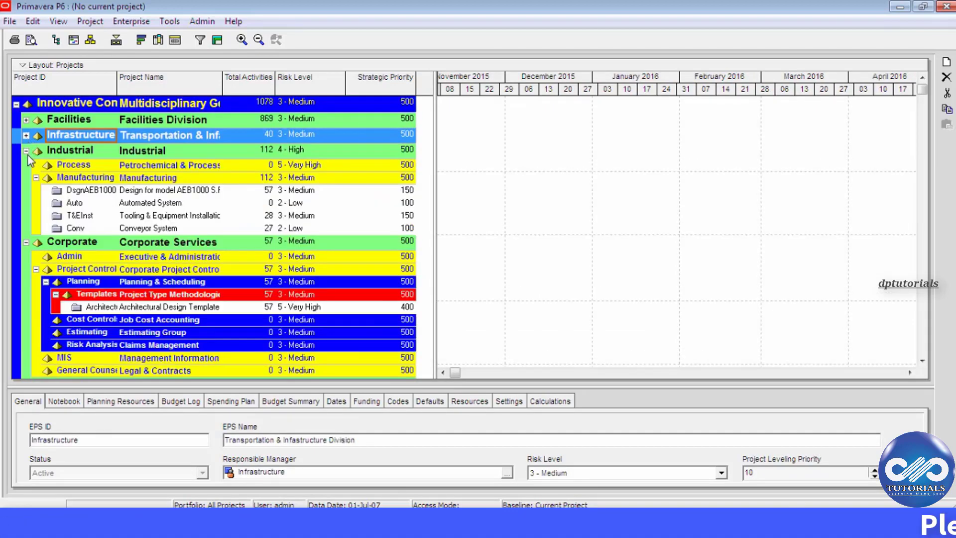
click(27, 150)
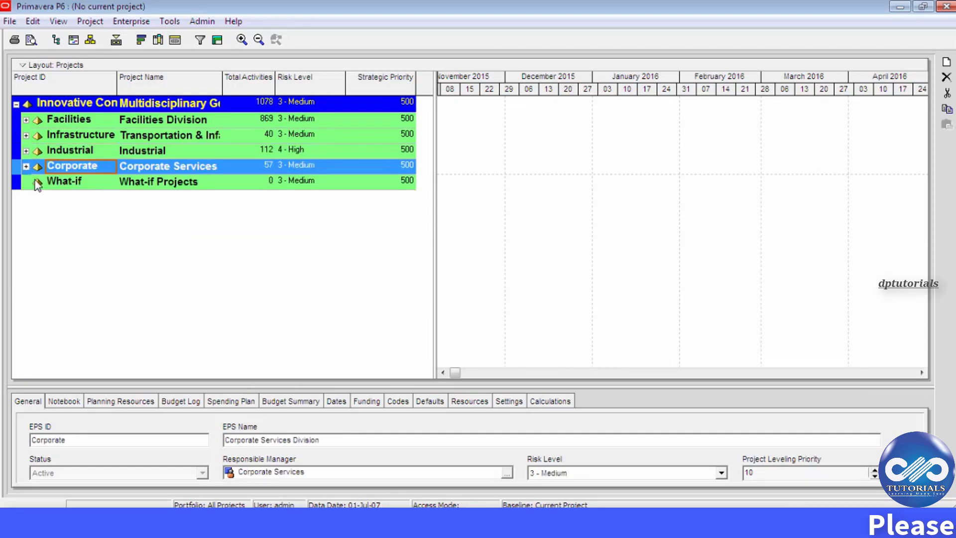
click(25, 118)
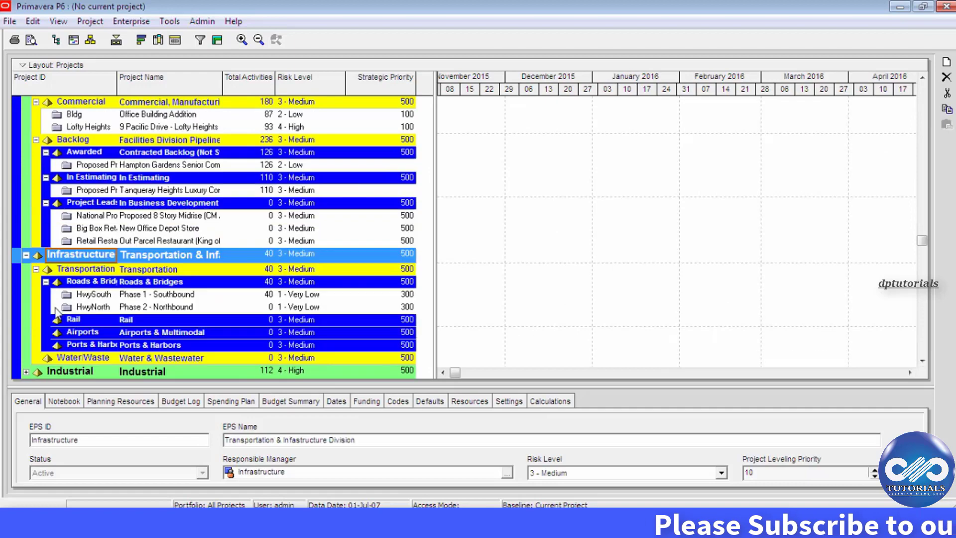
scroll(down, 3)
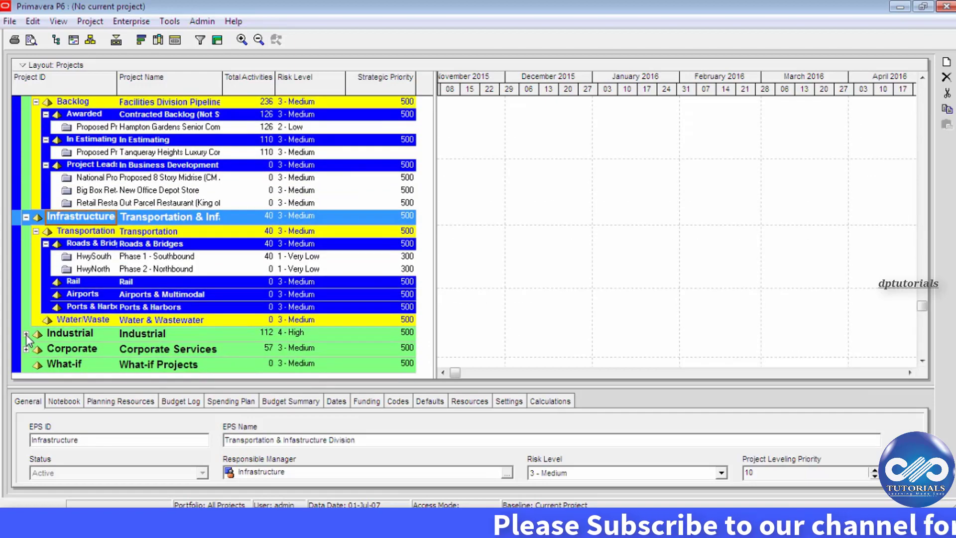
click(26, 333)
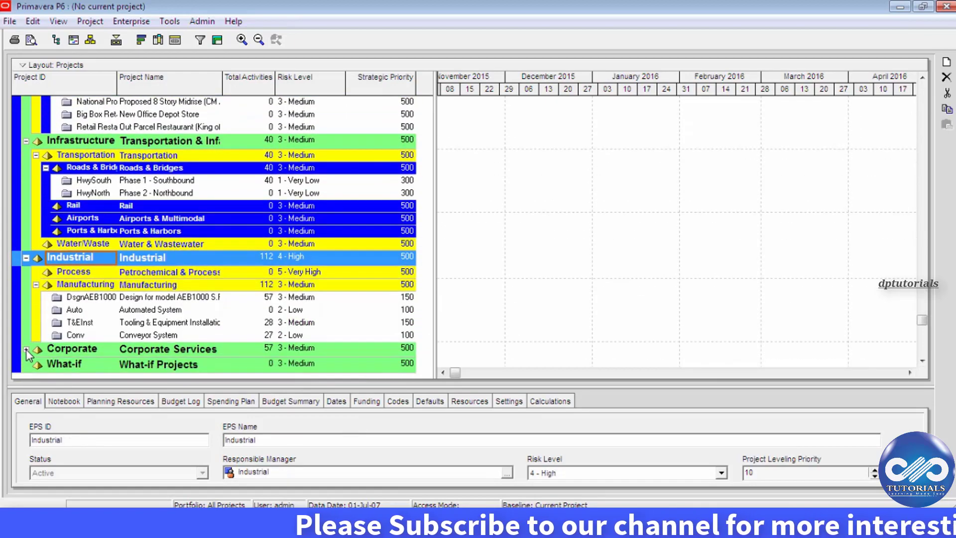